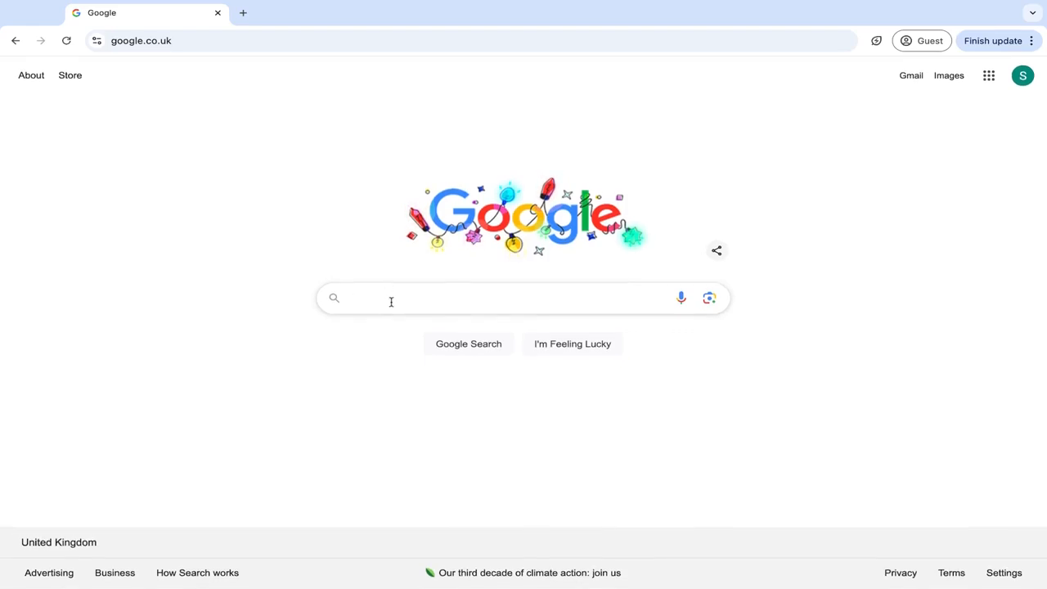
# Search 'google my business', reach Google Business Profile and choose Manage now.
pyautogui.write('google my busol')
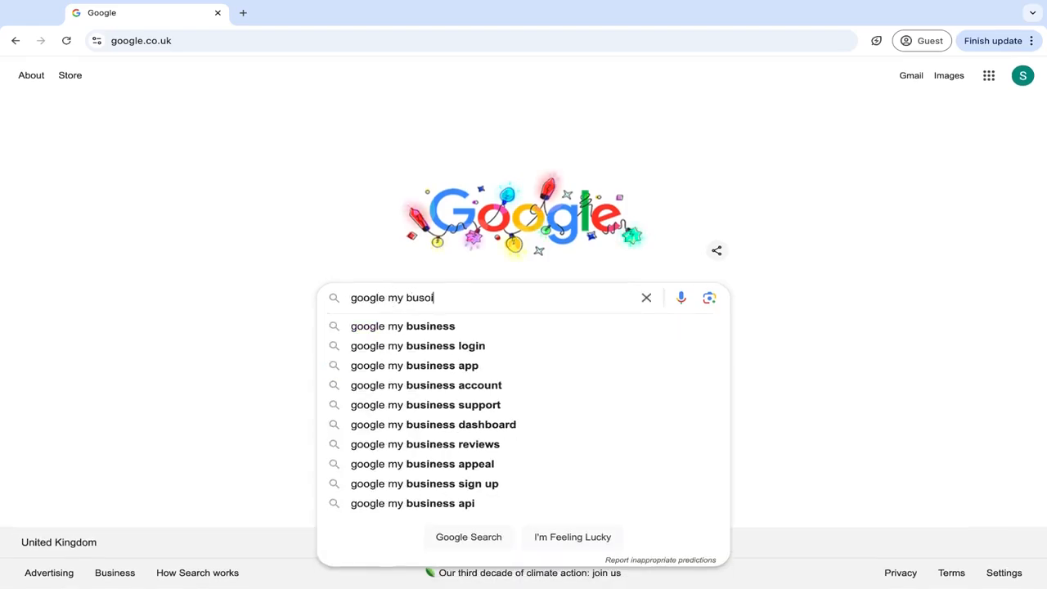
pyautogui.click(403, 326)
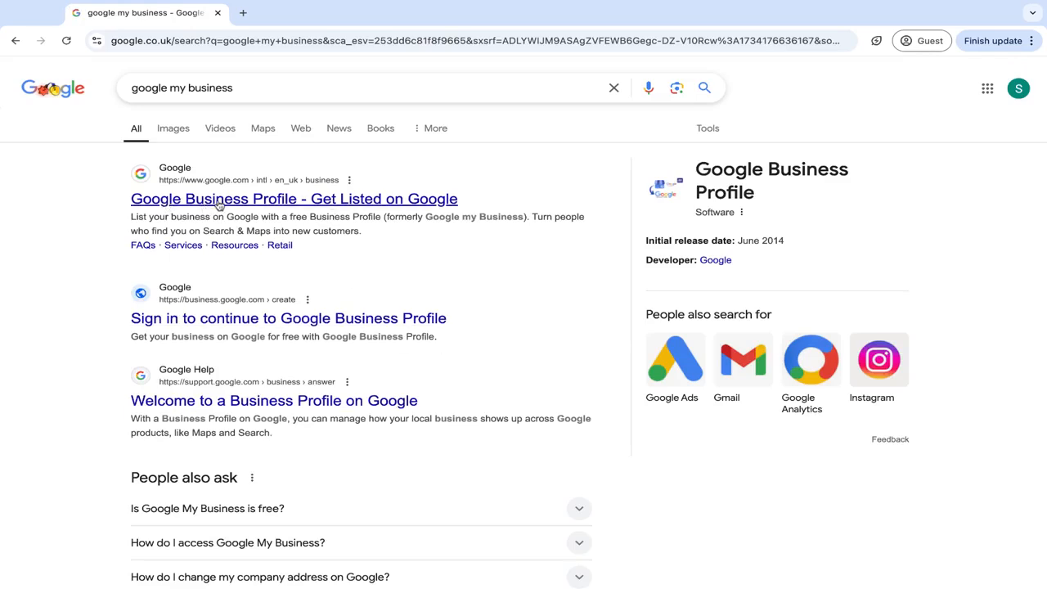
pyautogui.moveTo(272, 210)
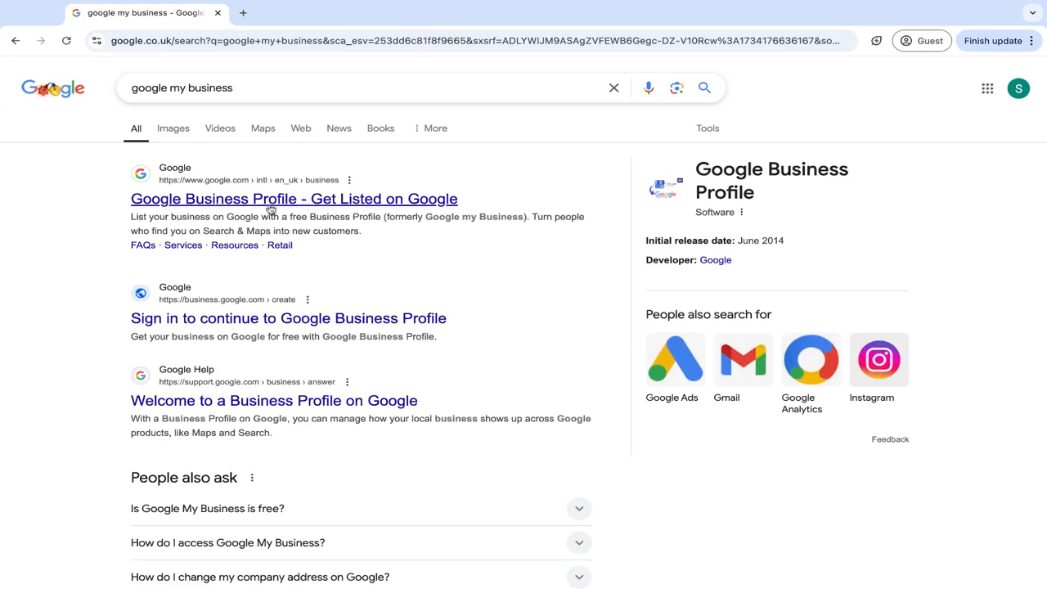
pyautogui.click(294, 199)
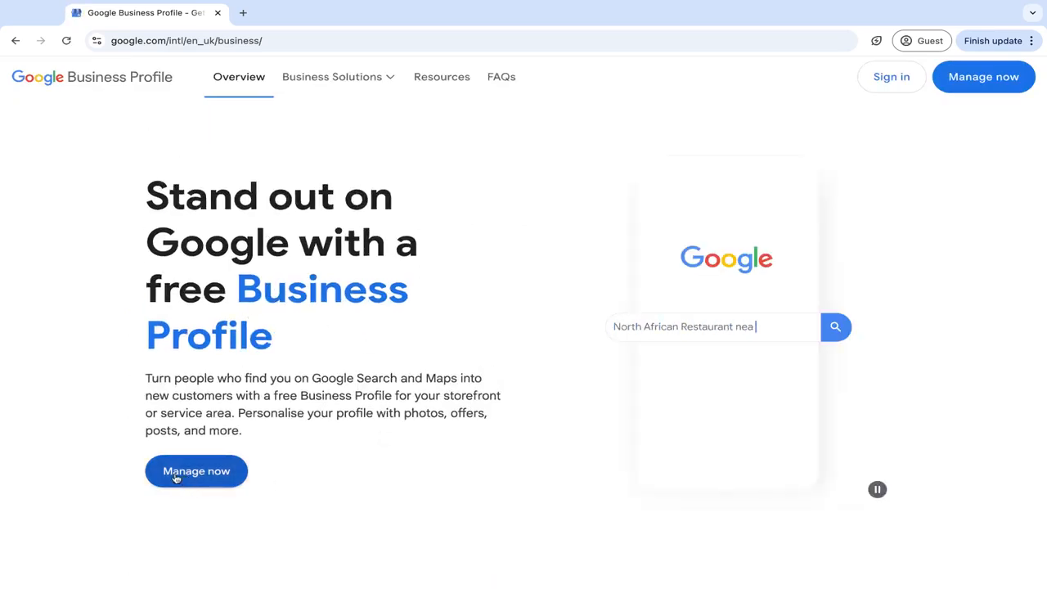
pyautogui.click(196, 472)
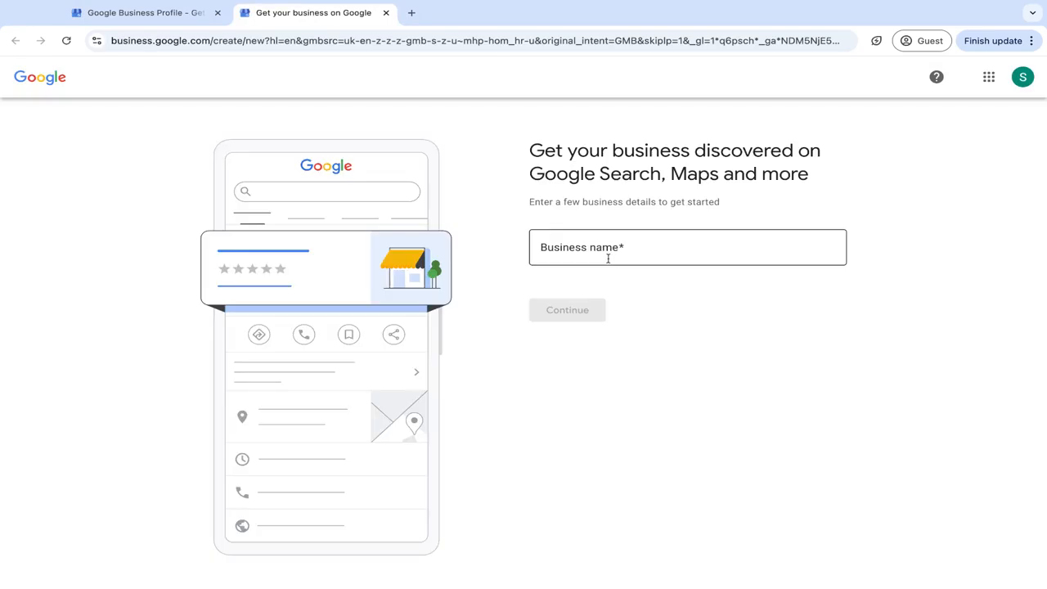
pyautogui.moveTo(573, 255)
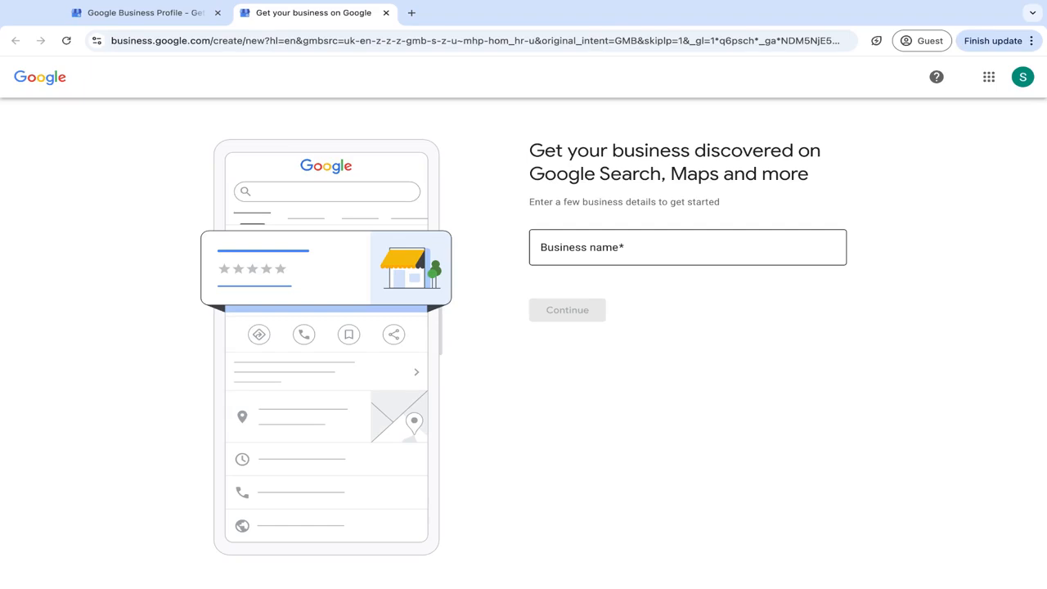
# Enter the business name 'Pulse | Pilates Studio', dismiss suggestions and continue.
pyautogui.write('P')
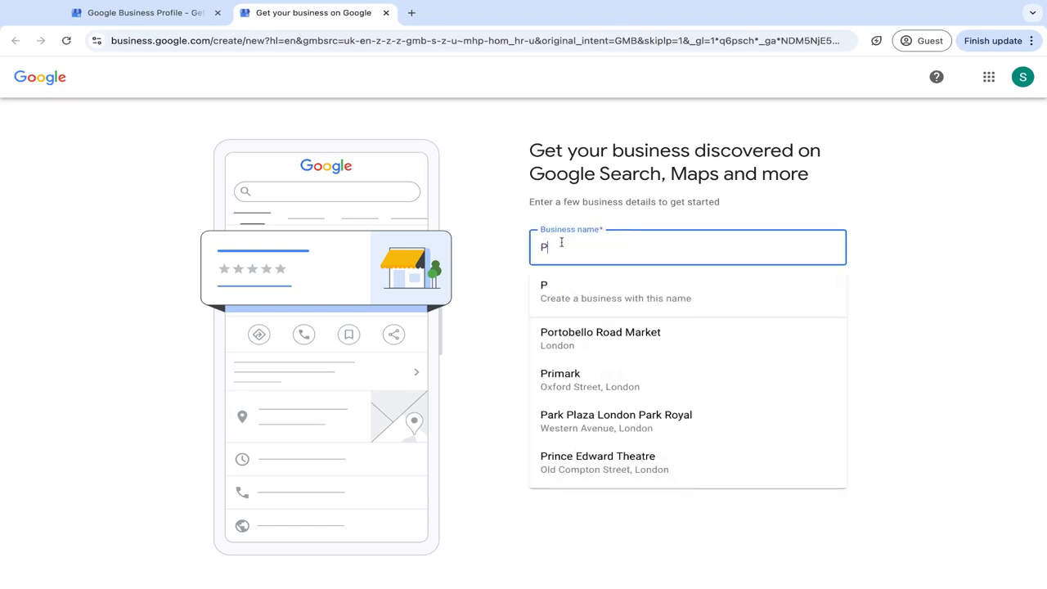
pyautogui.write('ulse')
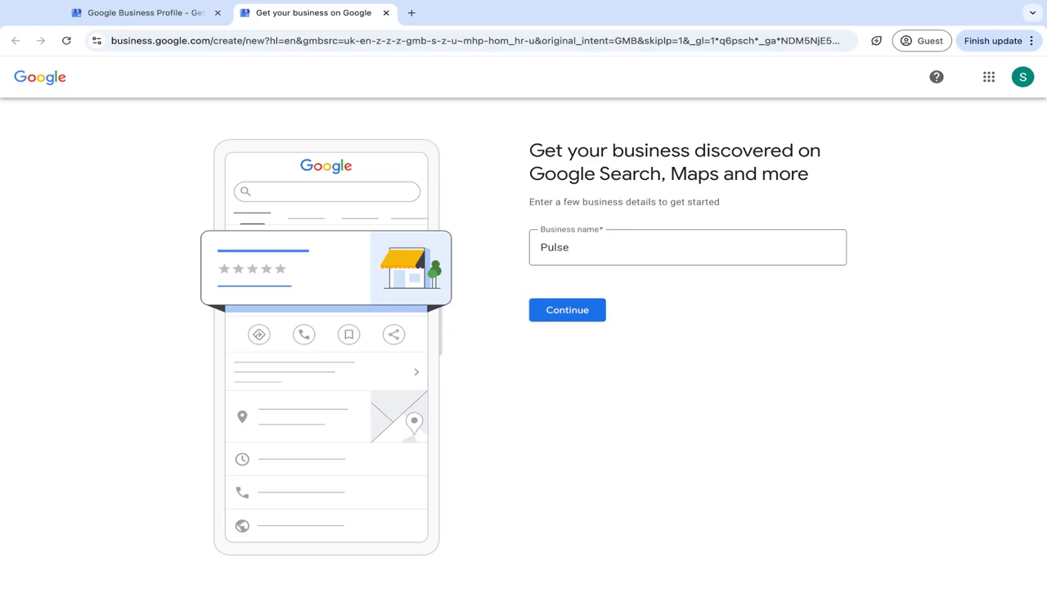
pyautogui.click(688, 247)
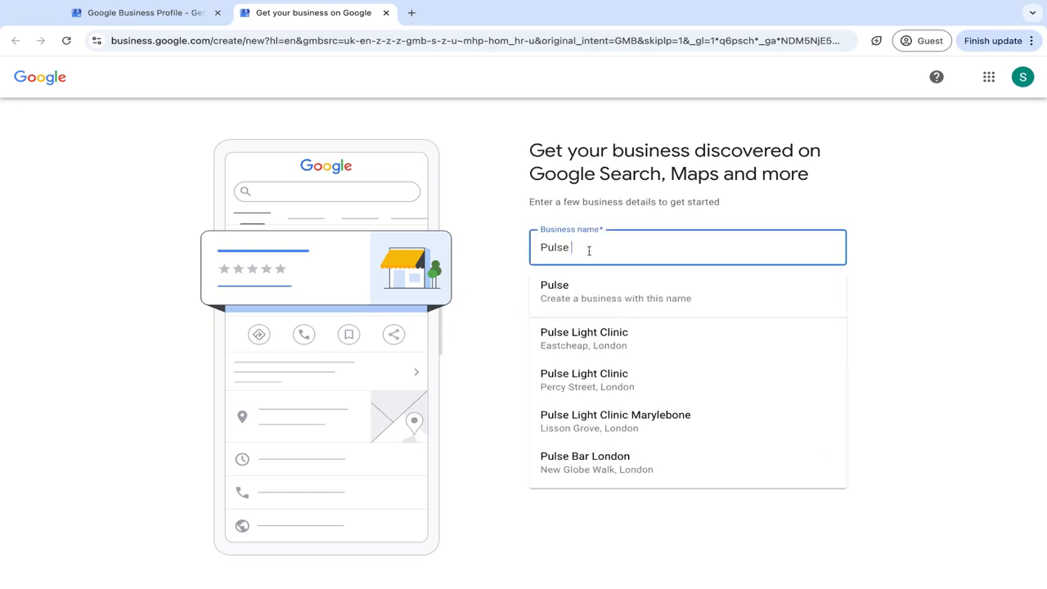
pyautogui.write('| Pil')
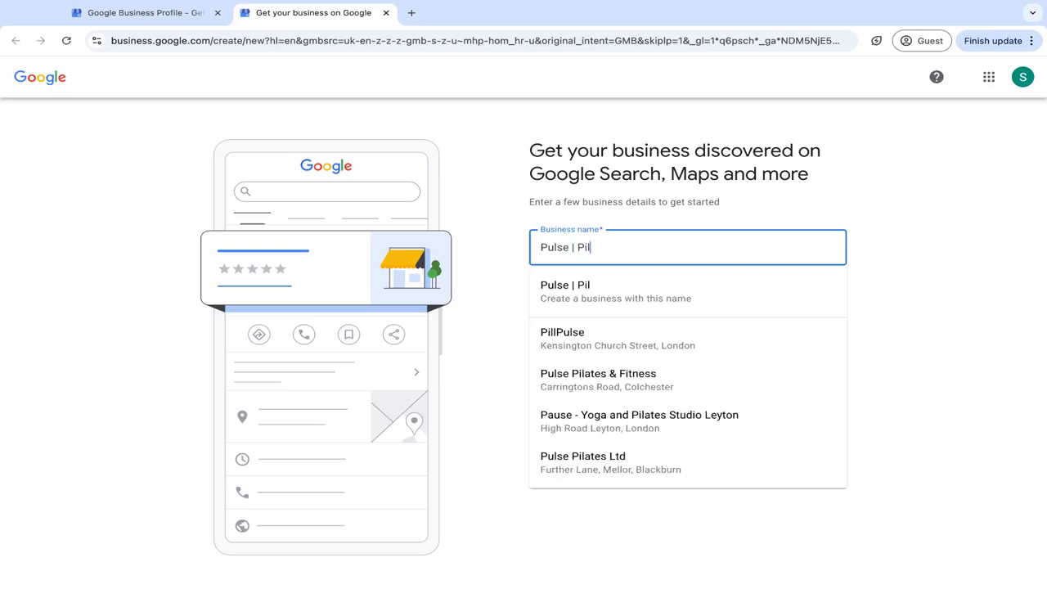
pyautogui.write('ates Stud')
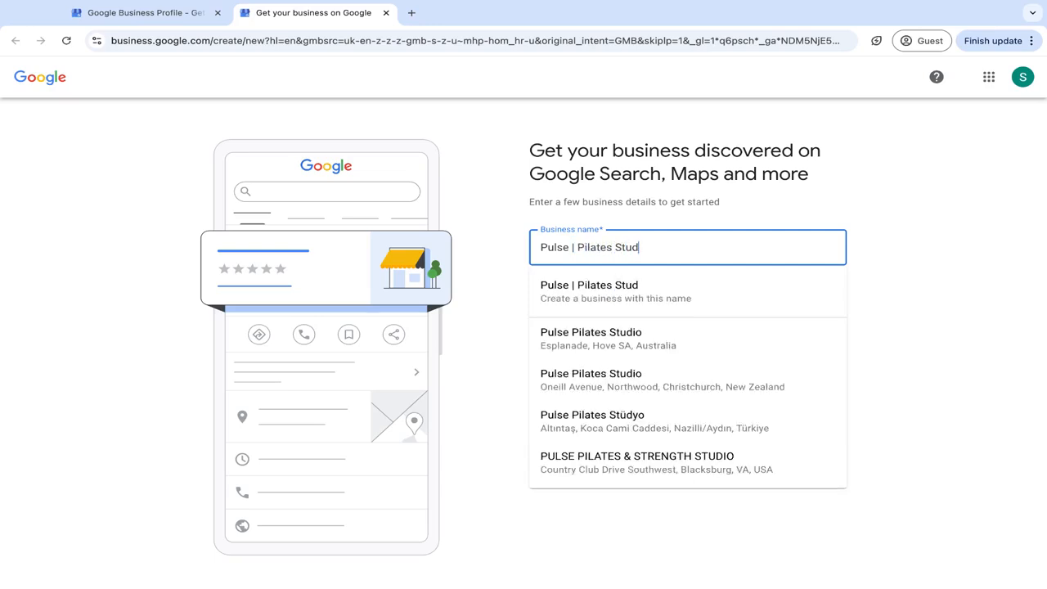
pyautogui.write('io')
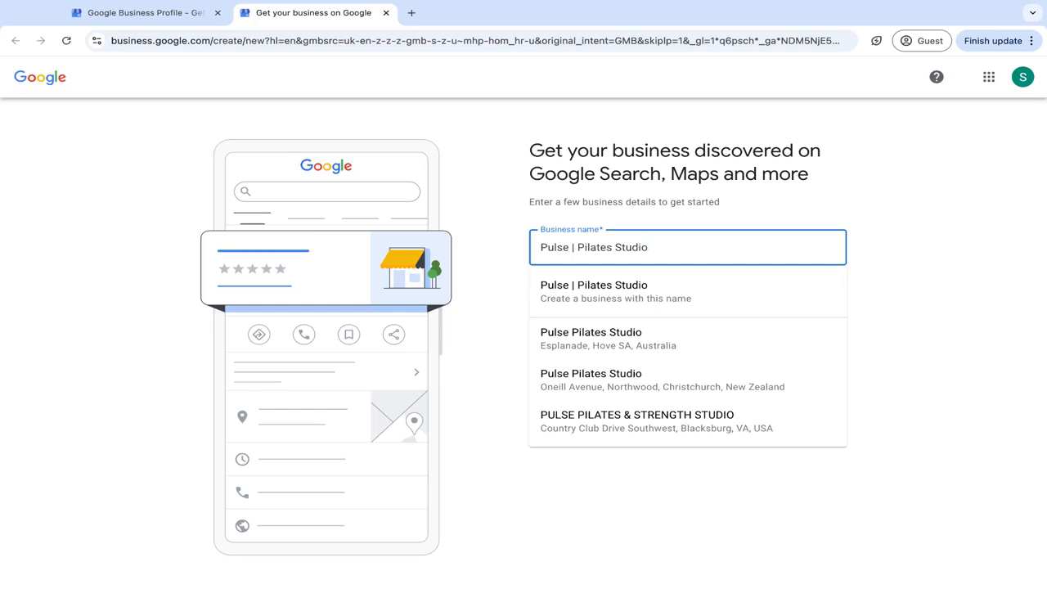
pyautogui.click(594, 291)
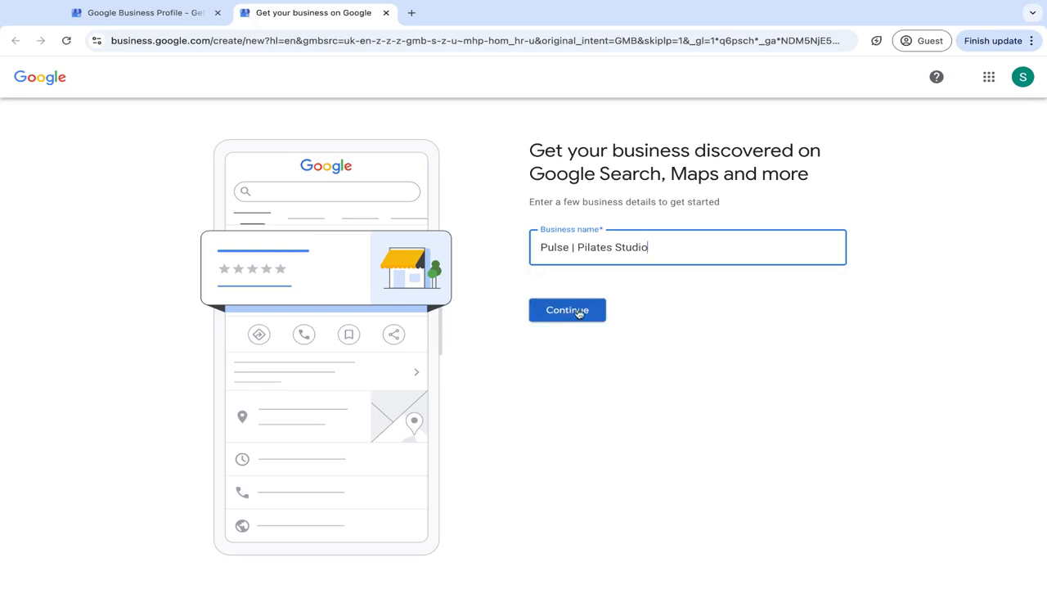
pyautogui.click(566, 309)
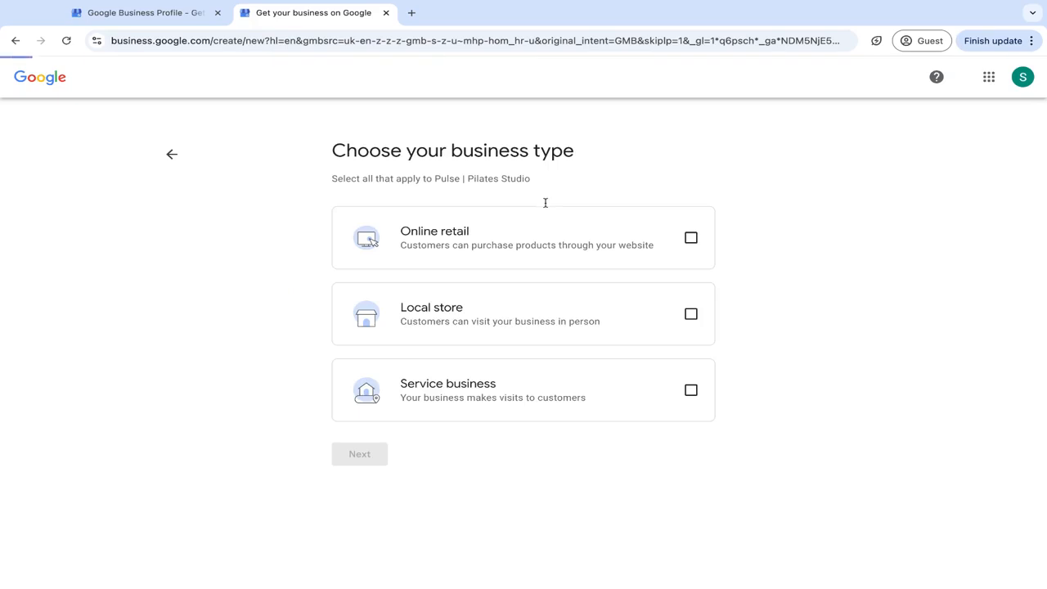
pyautogui.moveTo(489, 222)
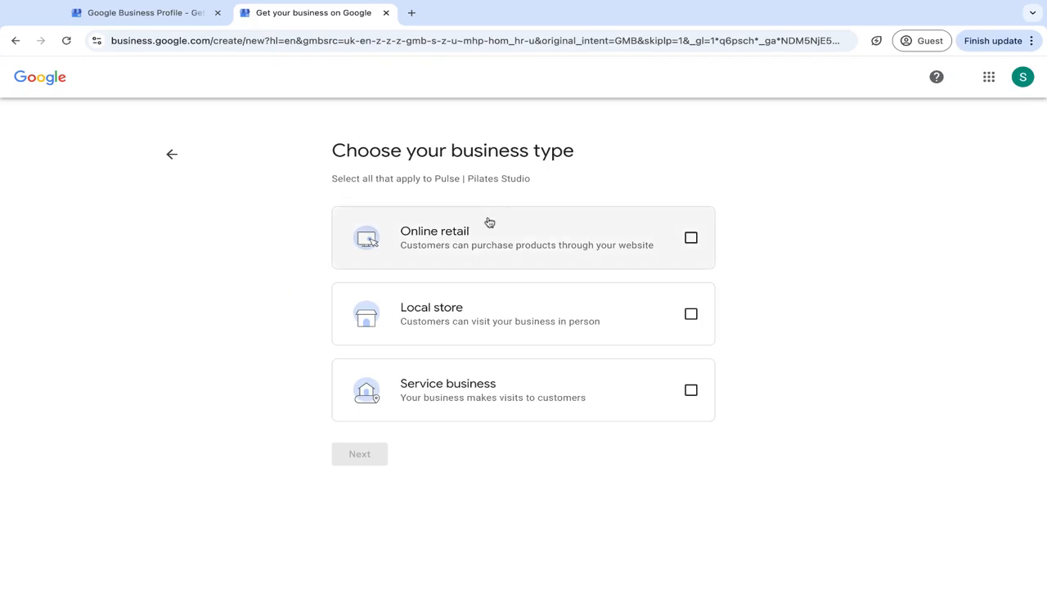
pyautogui.moveTo(507, 331)
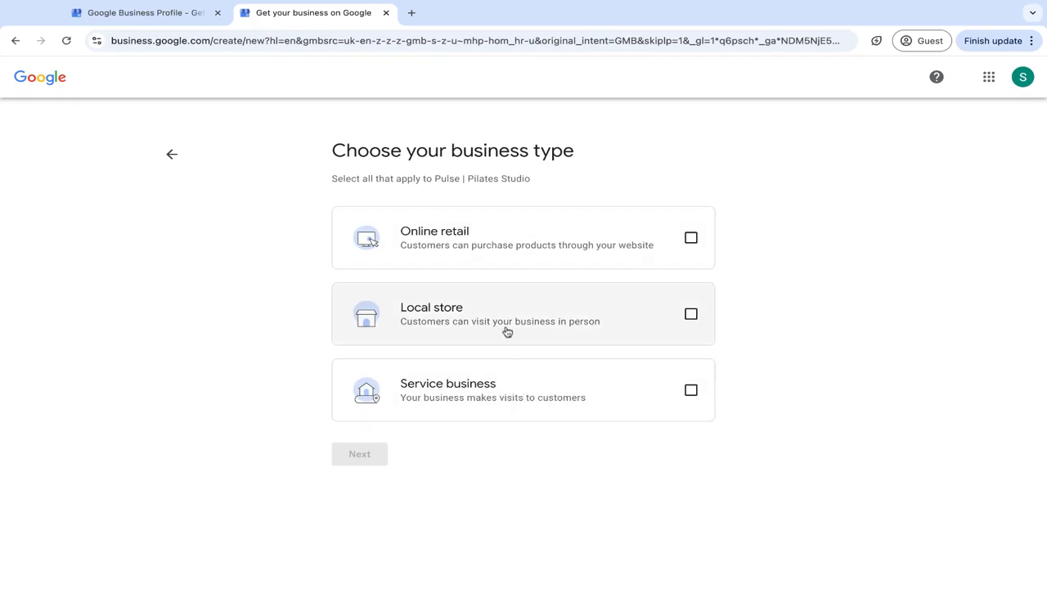
pyautogui.moveTo(569, 249)
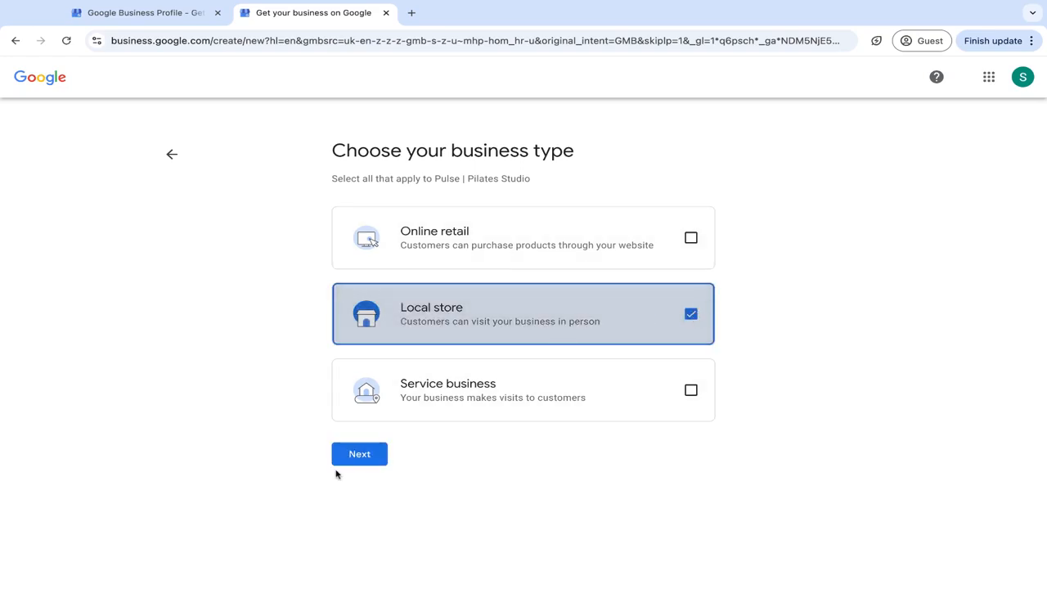
# Continue as a local store and set the category to Pilates studio.
pyautogui.click(360, 455)
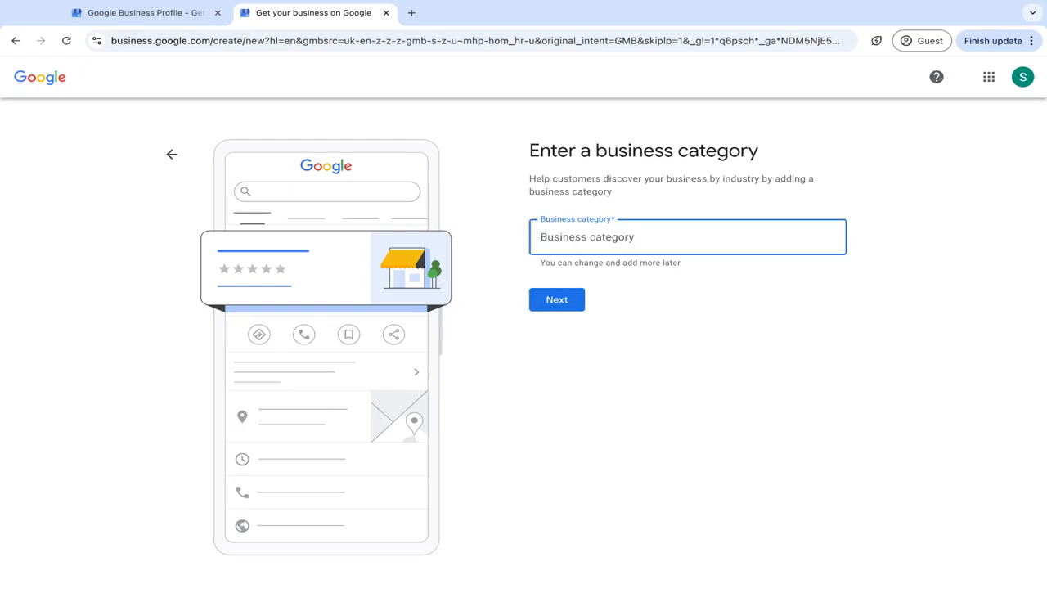
pyautogui.write('Cons')
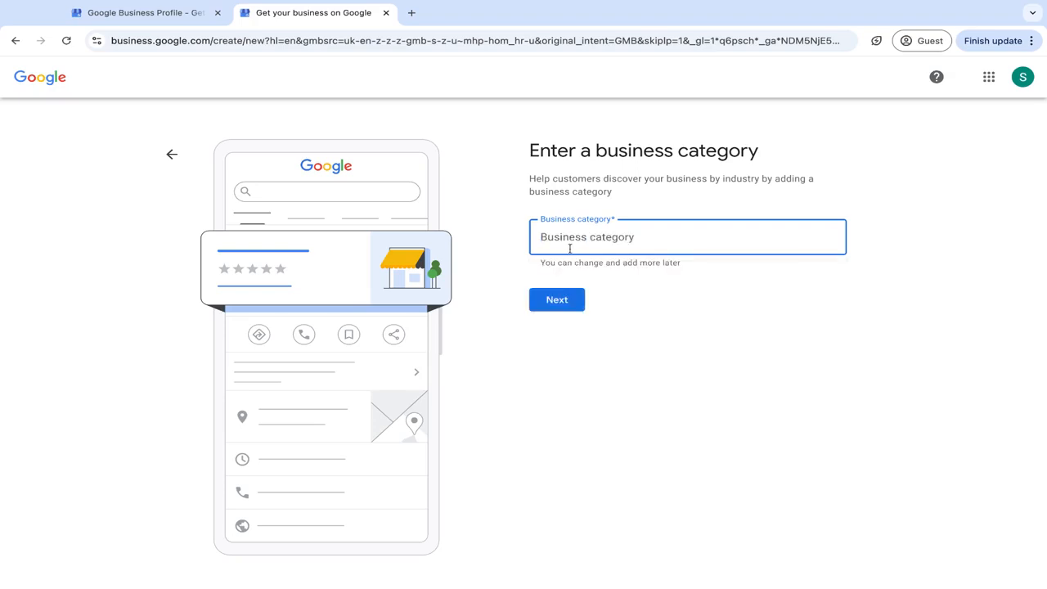
pyautogui.write('Pilates')
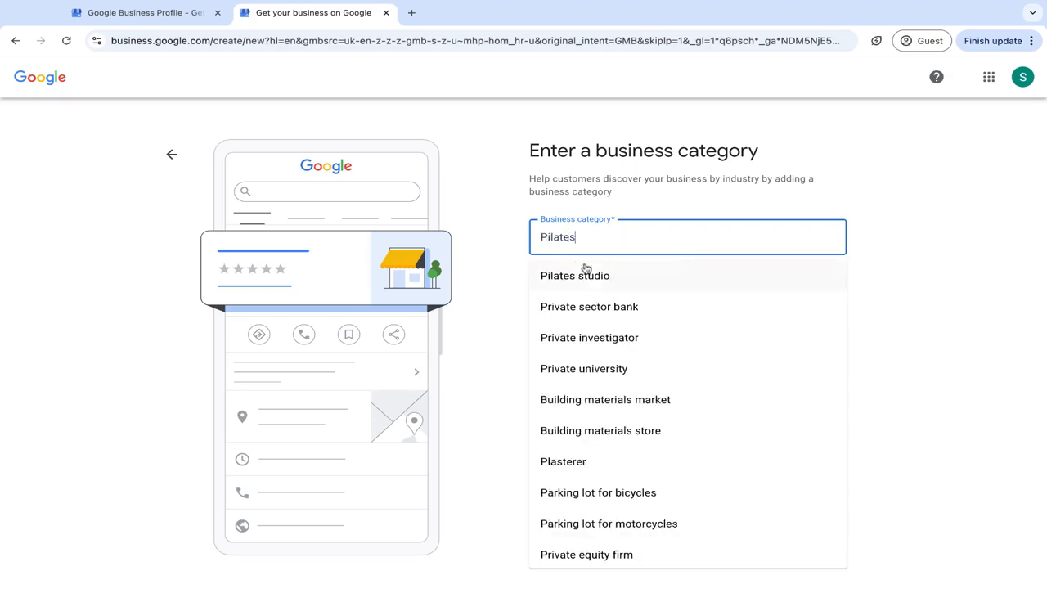
pyautogui.click(574, 275)
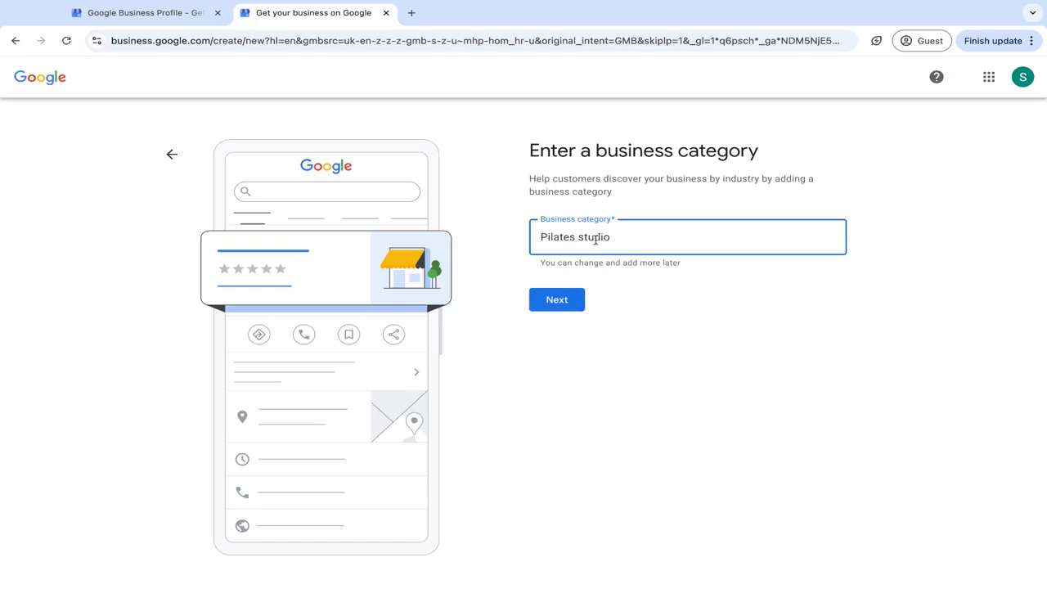
pyautogui.click(557, 300)
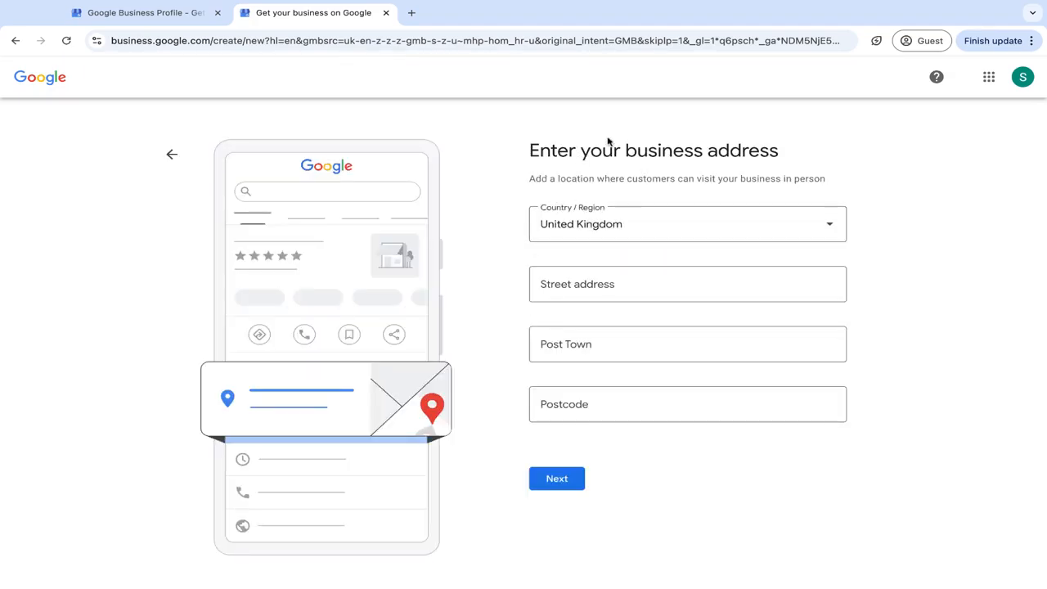
# Pass the address and contact steps and agree to finish creating the profile.
pyautogui.click(687, 284)
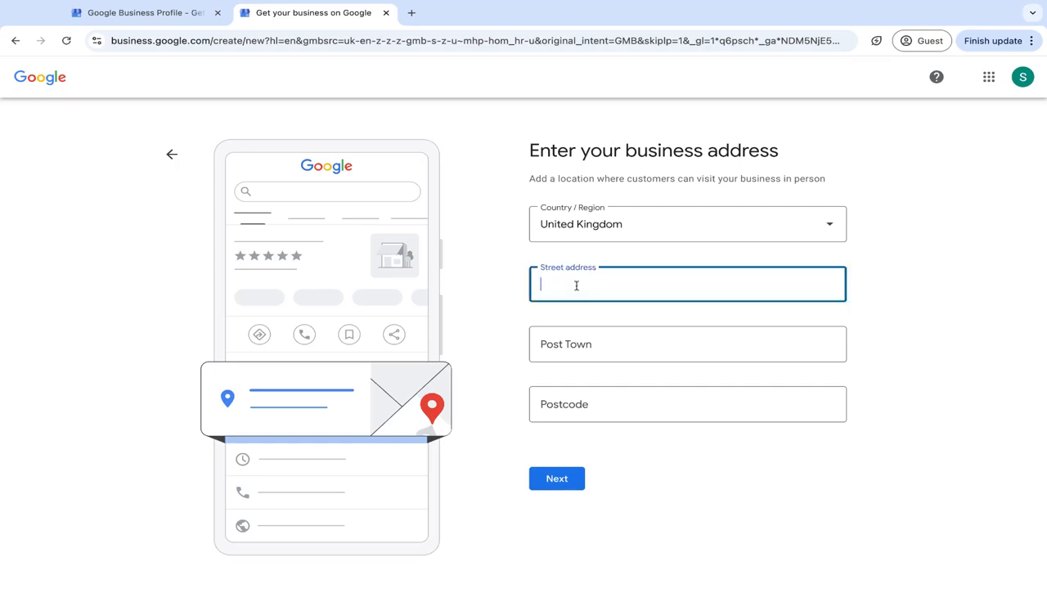
pyautogui.click(556, 478)
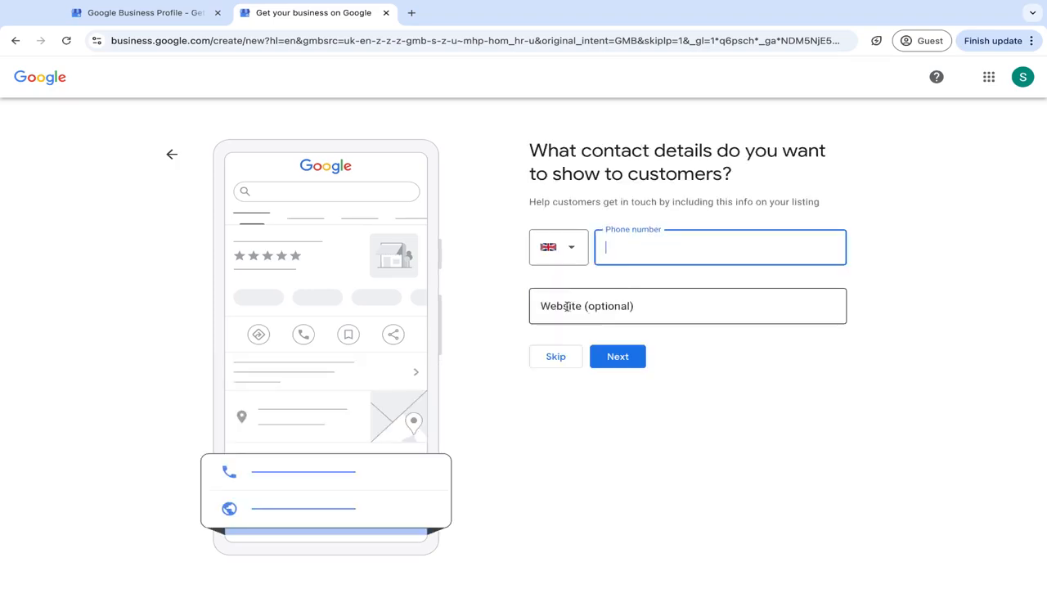
pyautogui.click(617, 357)
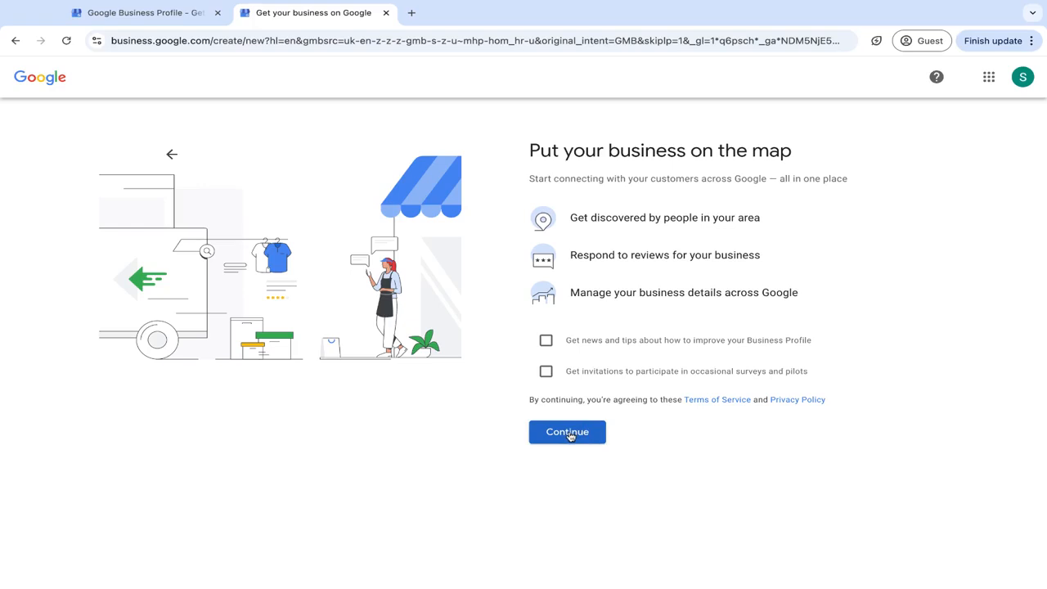
pyautogui.click(566, 432)
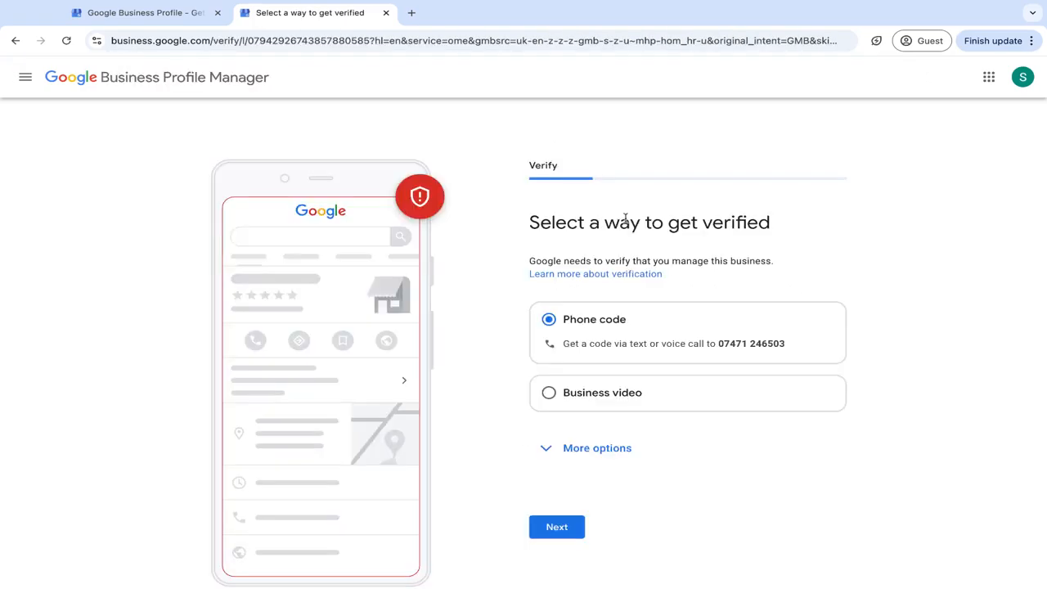
pyautogui.moveTo(605, 399)
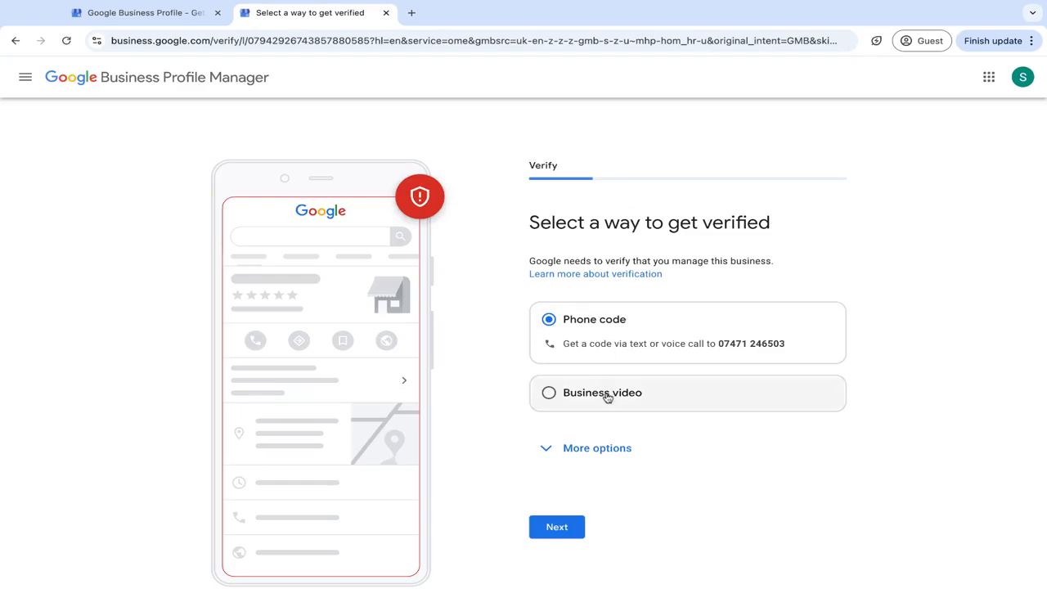
pyautogui.moveTo(609, 400)
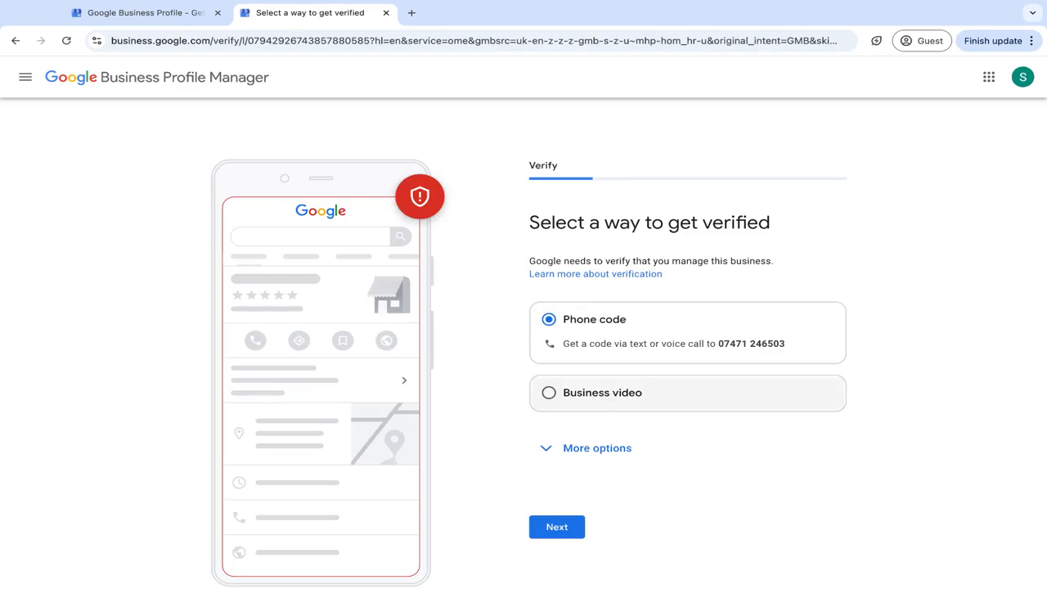
# Browse the verification methods, reveal more options and choose Verify Later.
pyautogui.click(548, 393)
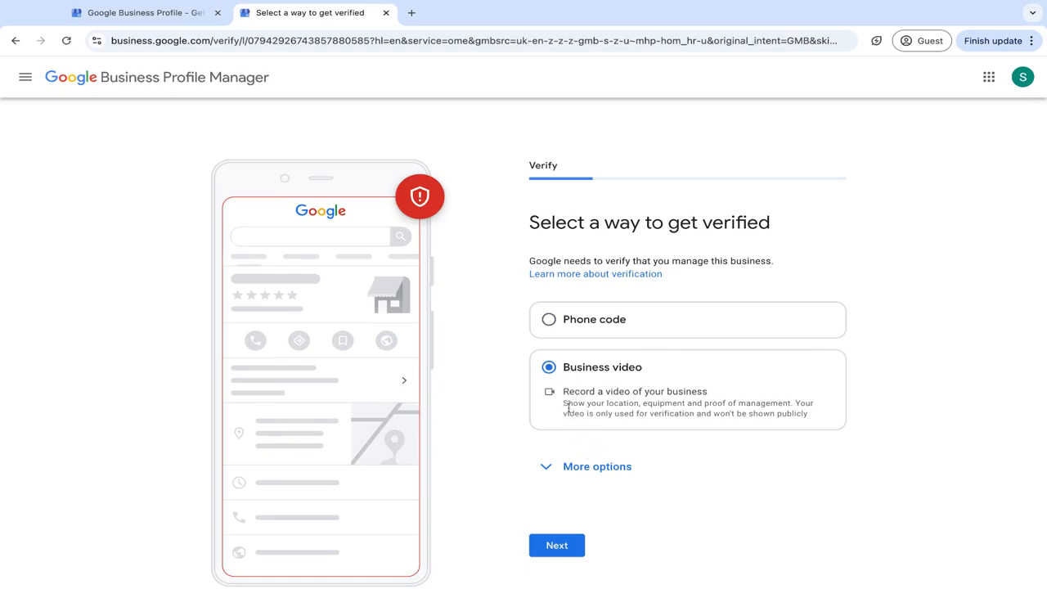
pyautogui.click(548, 319)
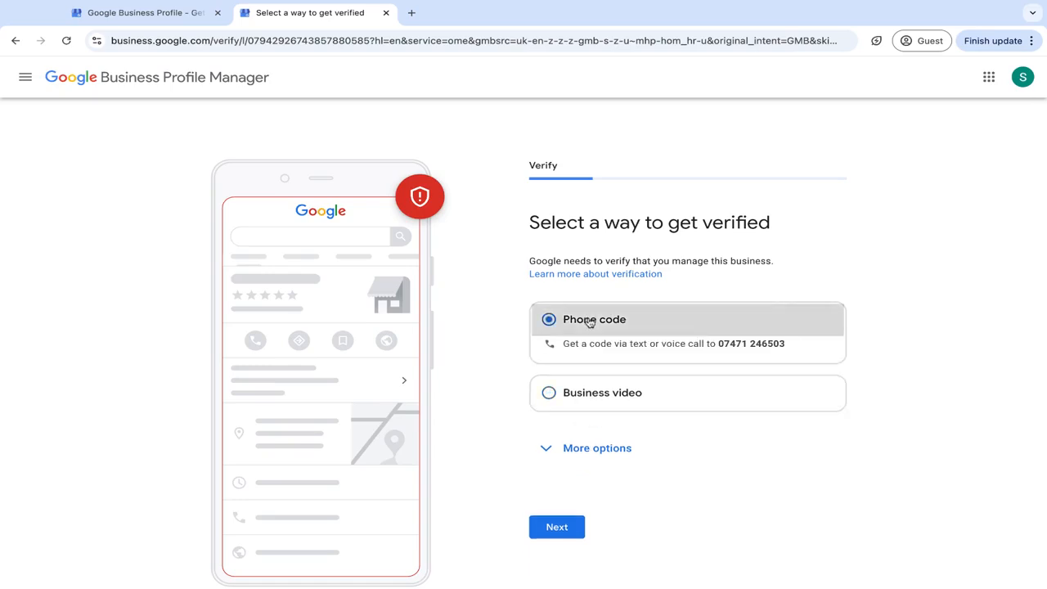
pyautogui.moveTo(687, 355)
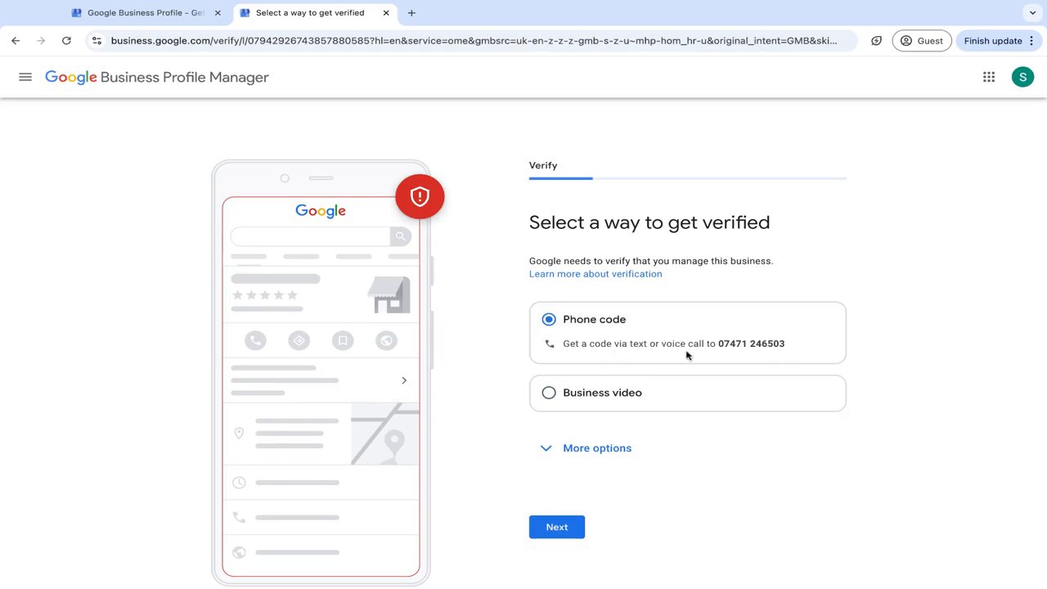
pyautogui.click(597, 448)
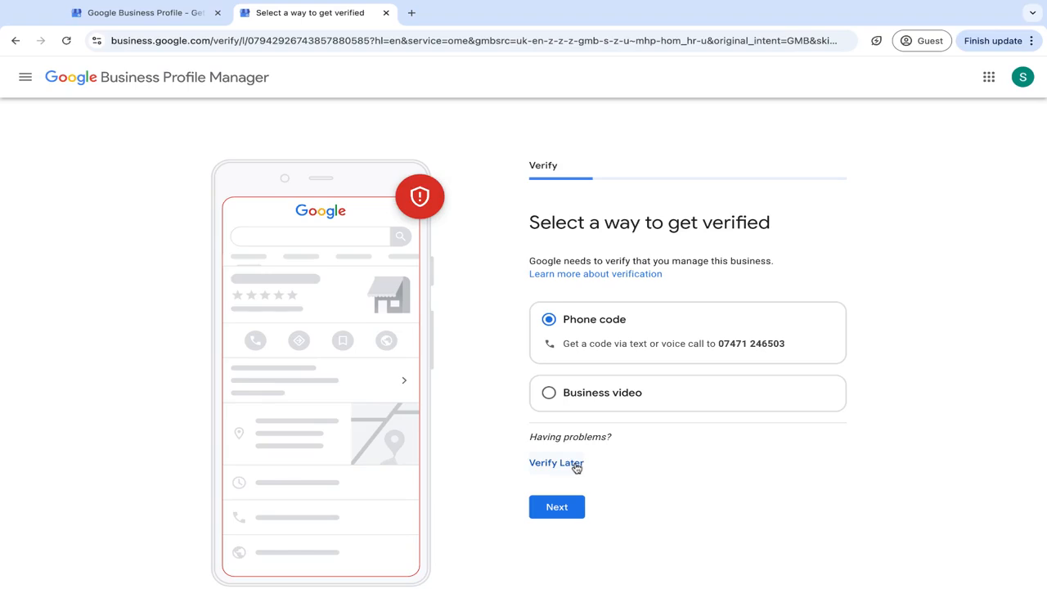
pyautogui.moveTo(557, 461)
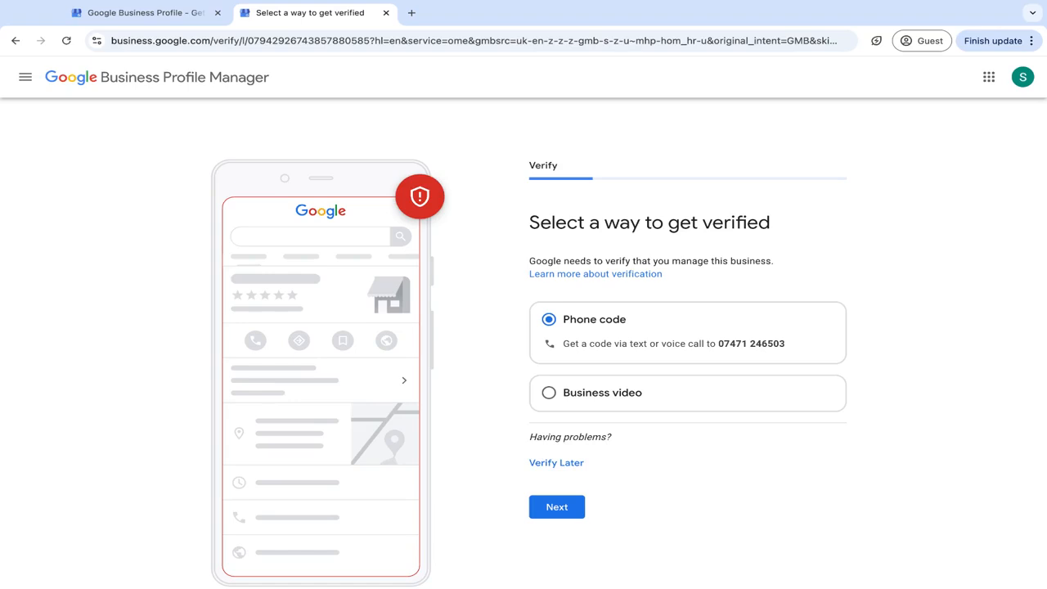
pyautogui.click(556, 507)
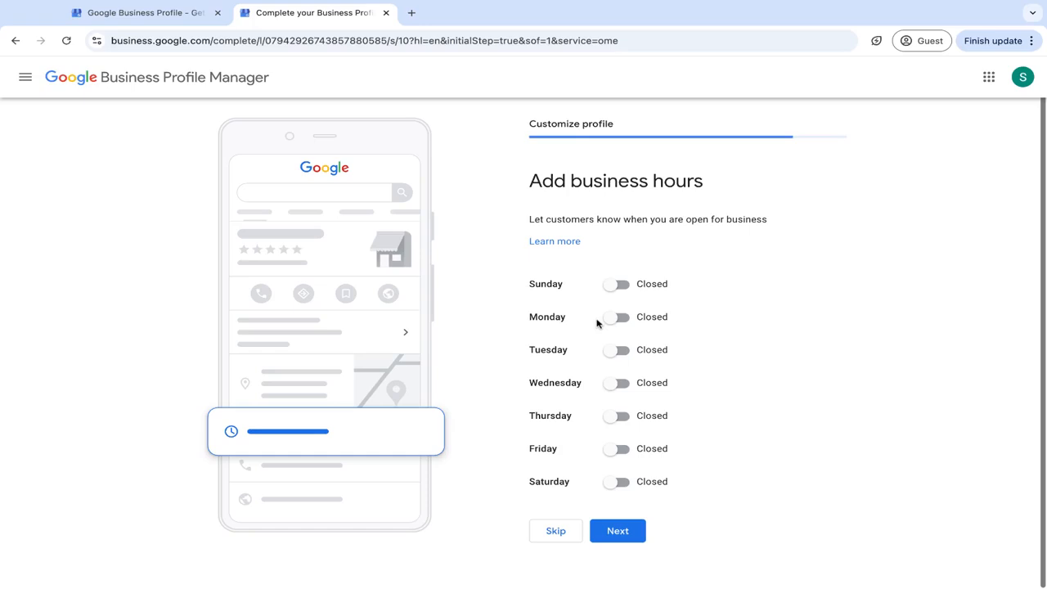
pyautogui.moveTo(612, 319)
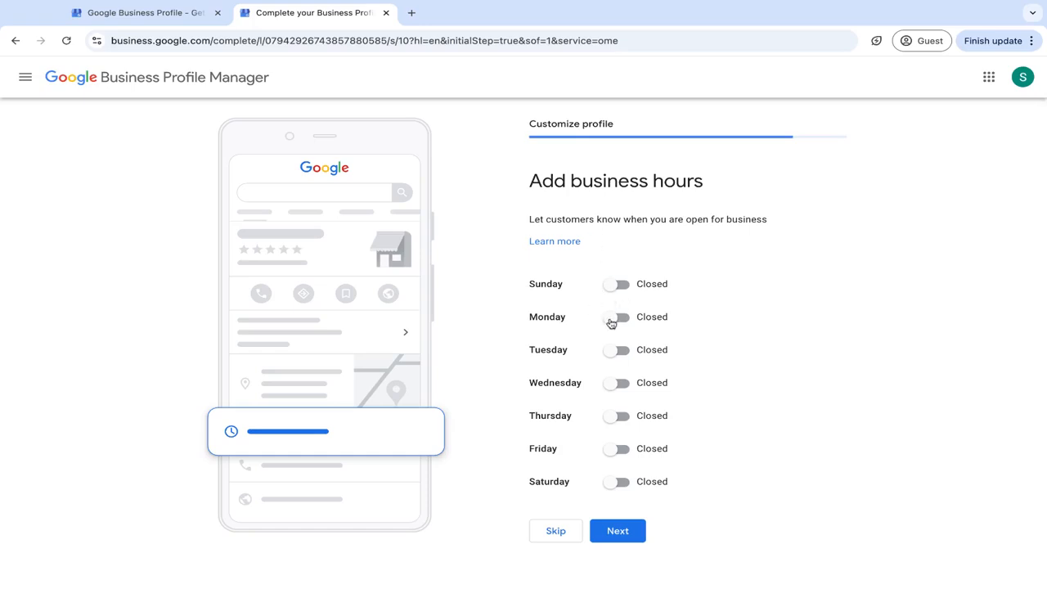
# Set Monday open 24 hours and save the business hours.
pyautogui.click(617, 317)
pyautogui.write('090')
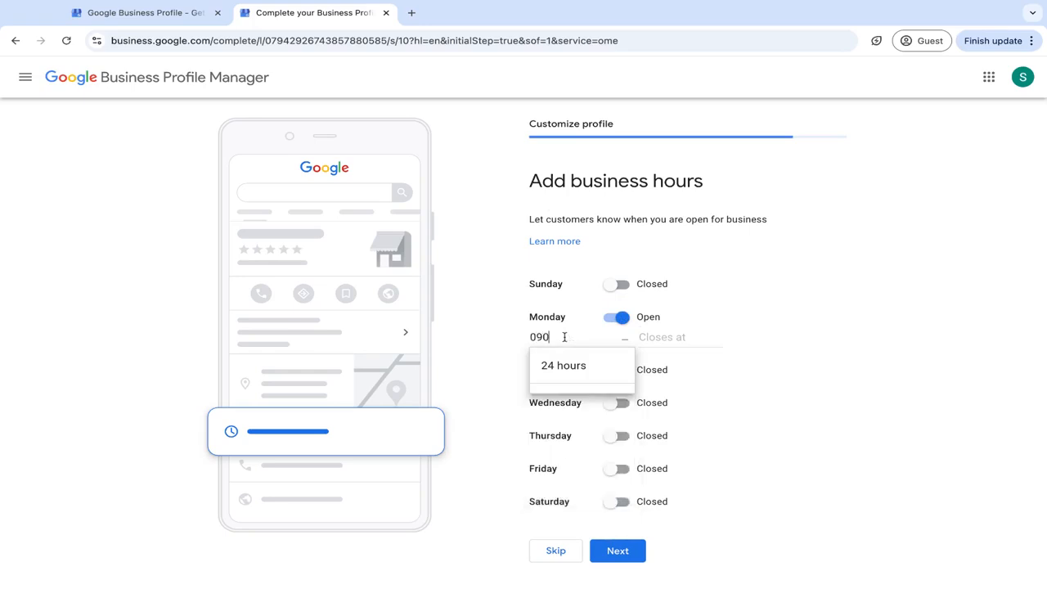
pyautogui.click(563, 365)
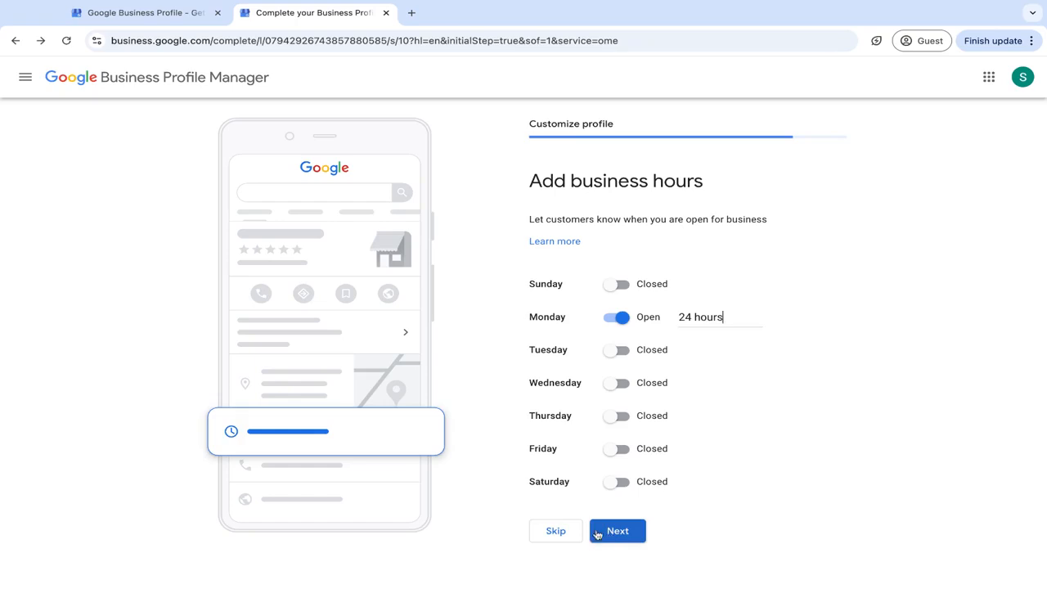
pyautogui.click(618, 530)
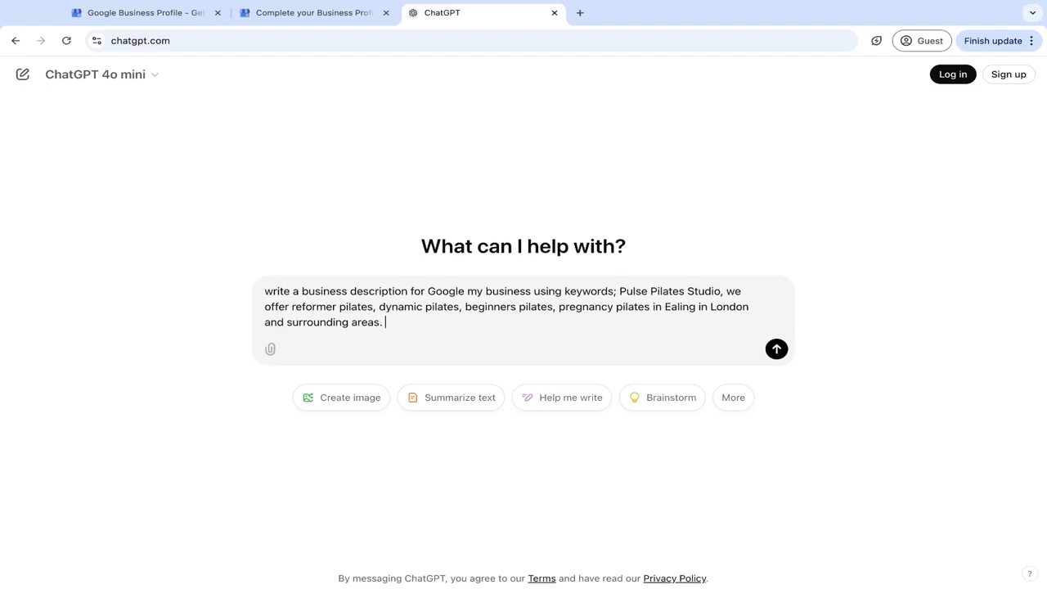
# Send the Pulse Pilates Studio Ealing description prompt and copy ChatGPT's generated text.
pyautogui.moveTo(619, 292); pyautogui.dragTo(704, 292)
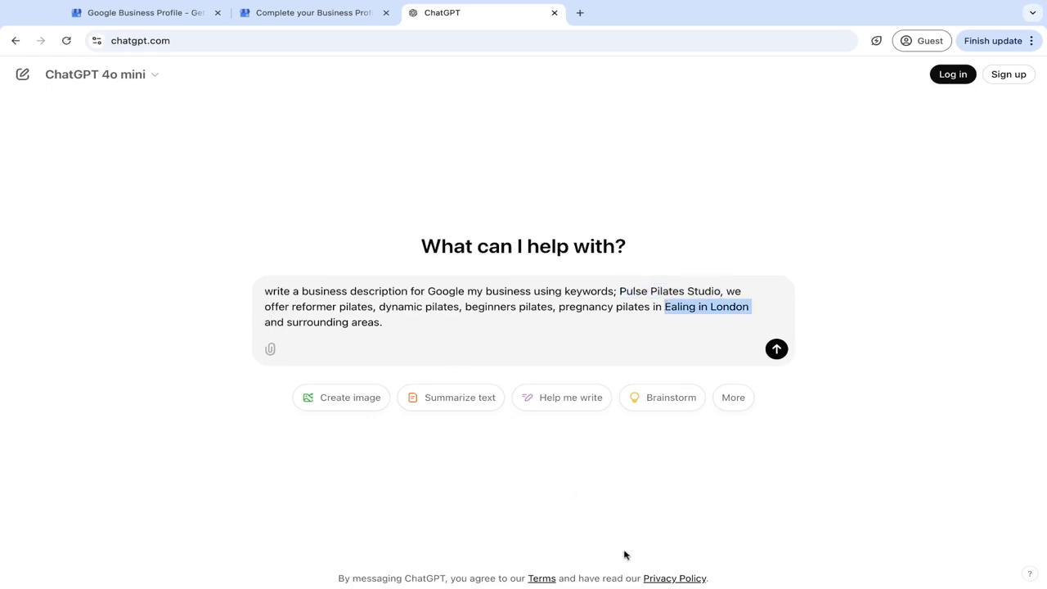
pyautogui.click(775, 349)
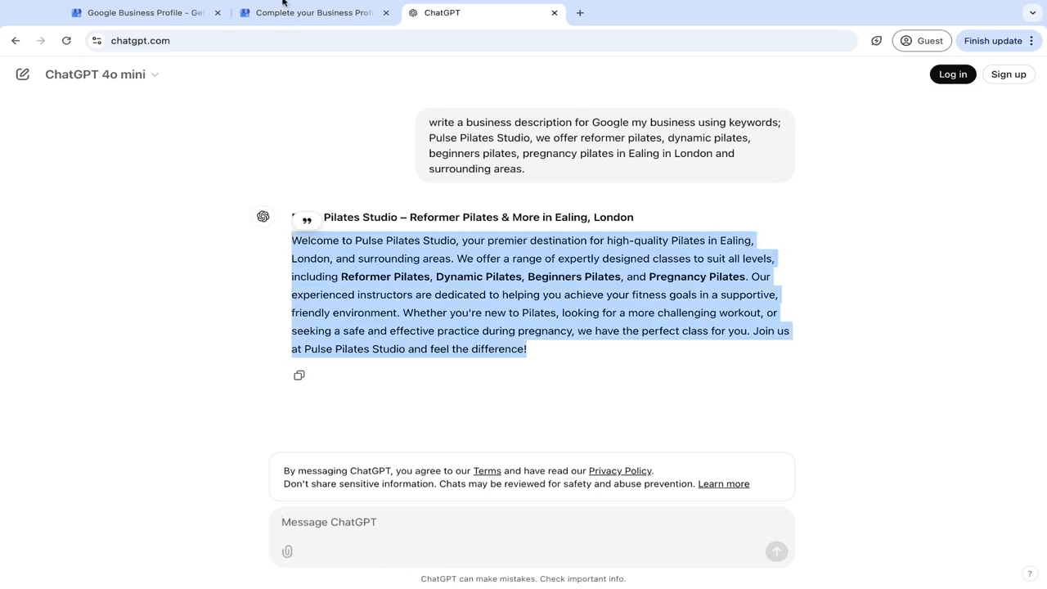
pyautogui.click(311, 14)
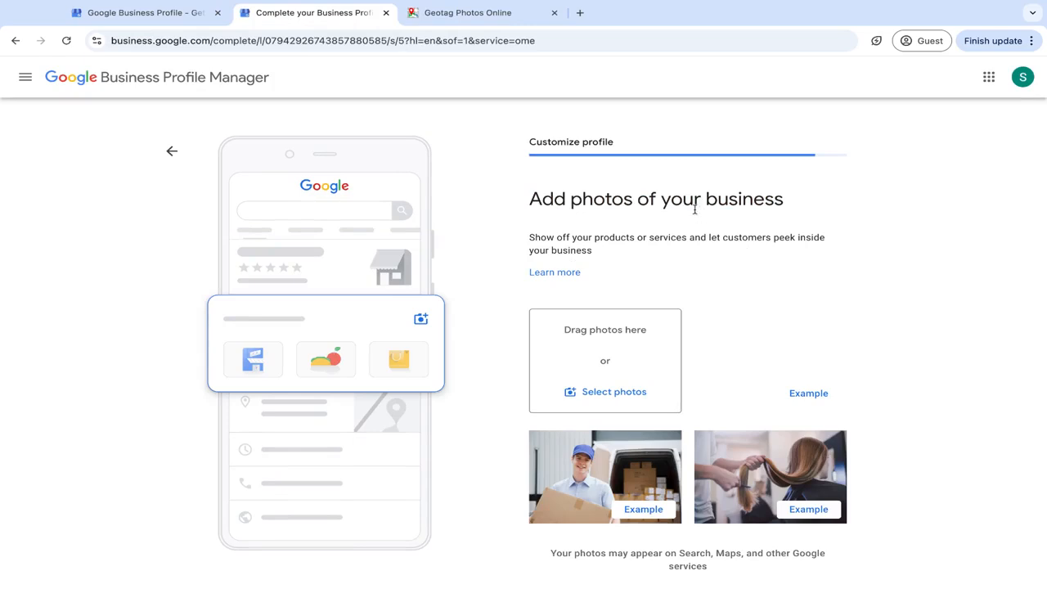
# Review the Add photos step and switch to the Geotag Photos Online site.
pyautogui.scroll(-3)
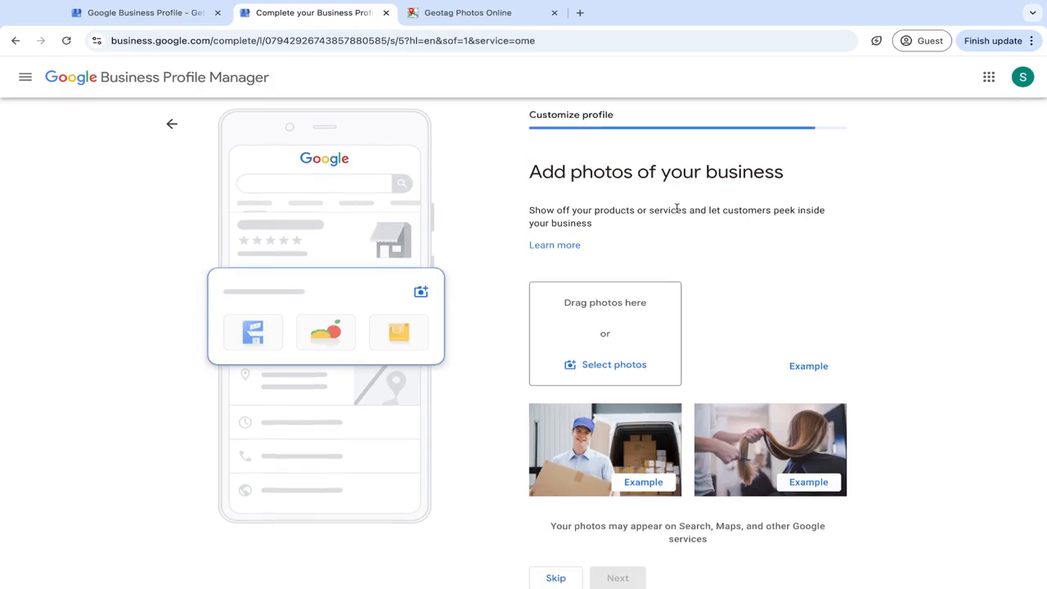
pyautogui.moveTo(678, 208)
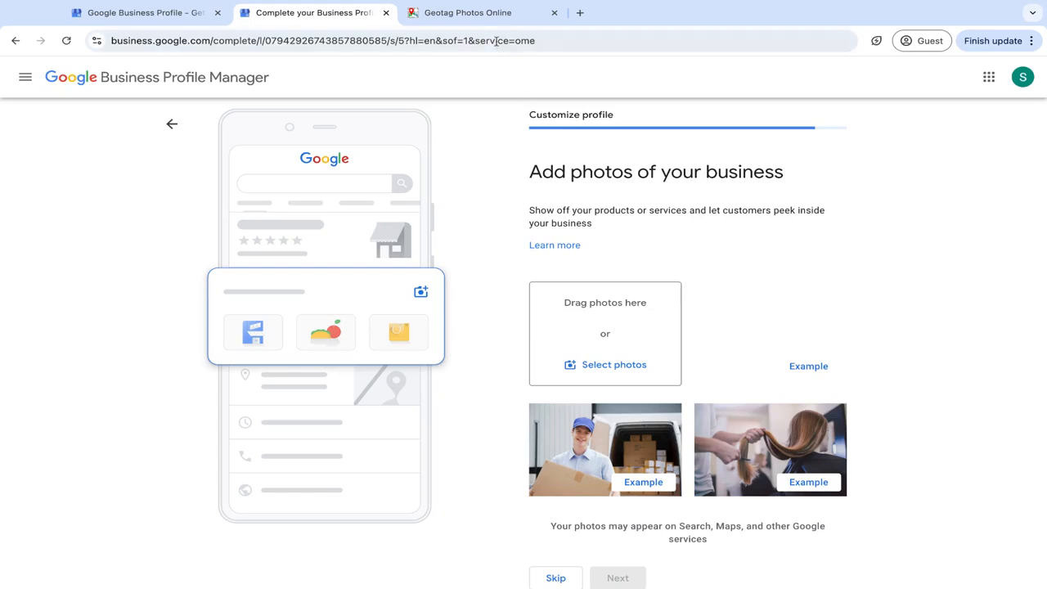
pyautogui.click(478, 13)
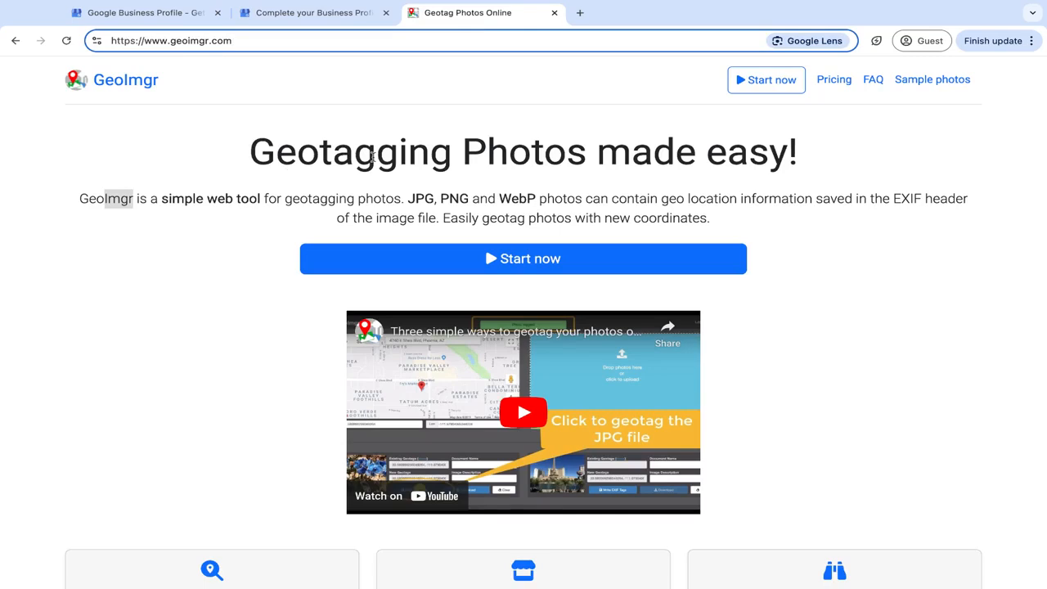
# Start the GeoImgr geotagging tool, then return to the Business Profile setup.
pyautogui.scroll(-3)
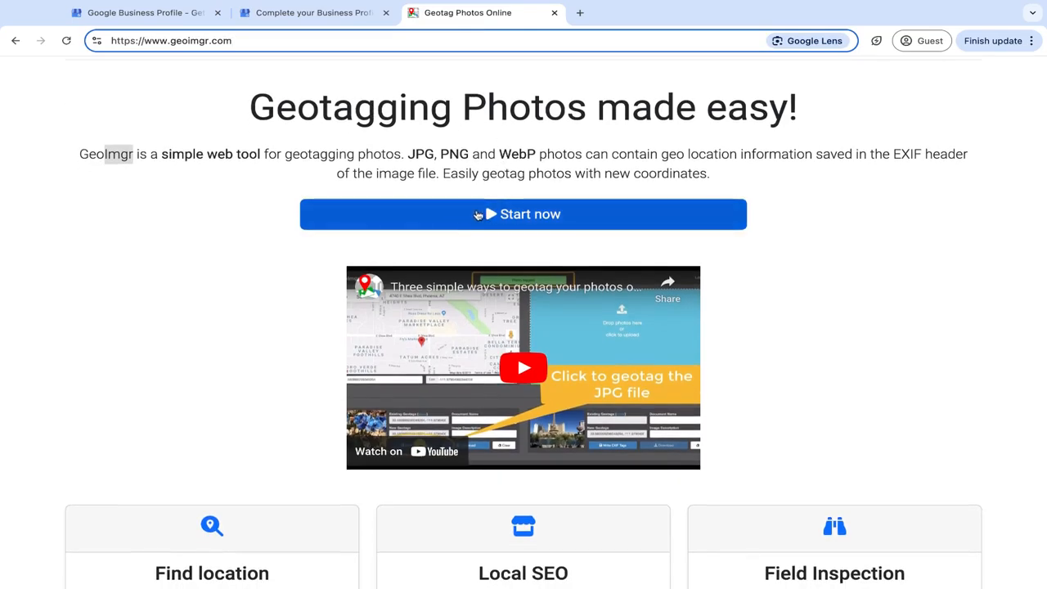
pyautogui.click(523, 212)
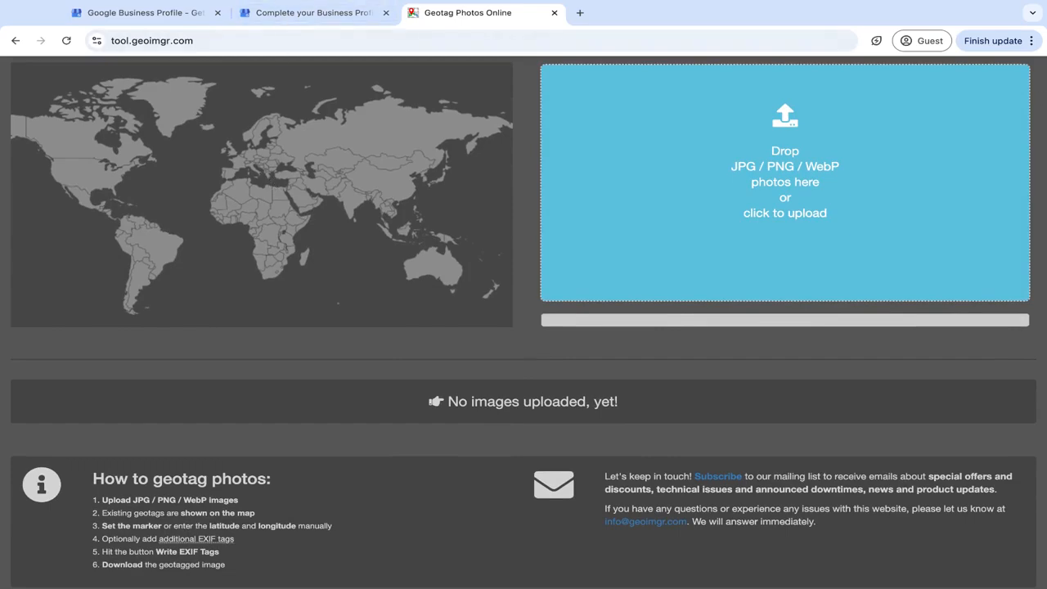
pyautogui.click(315, 13)
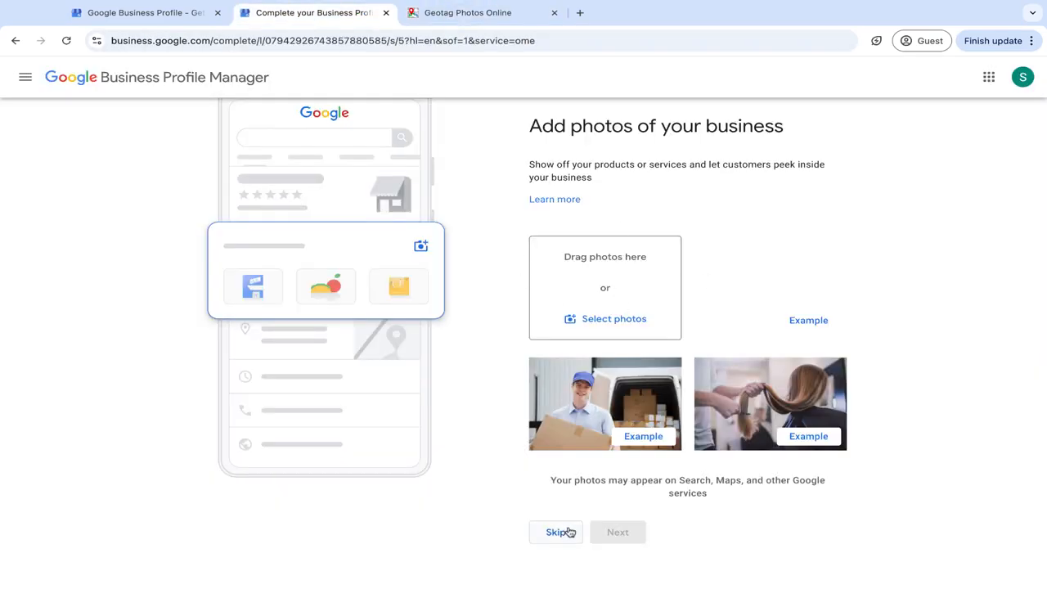
# Skip photos, the ad credit and the Workspace offer, and finish setup.
pyautogui.click(557, 532)
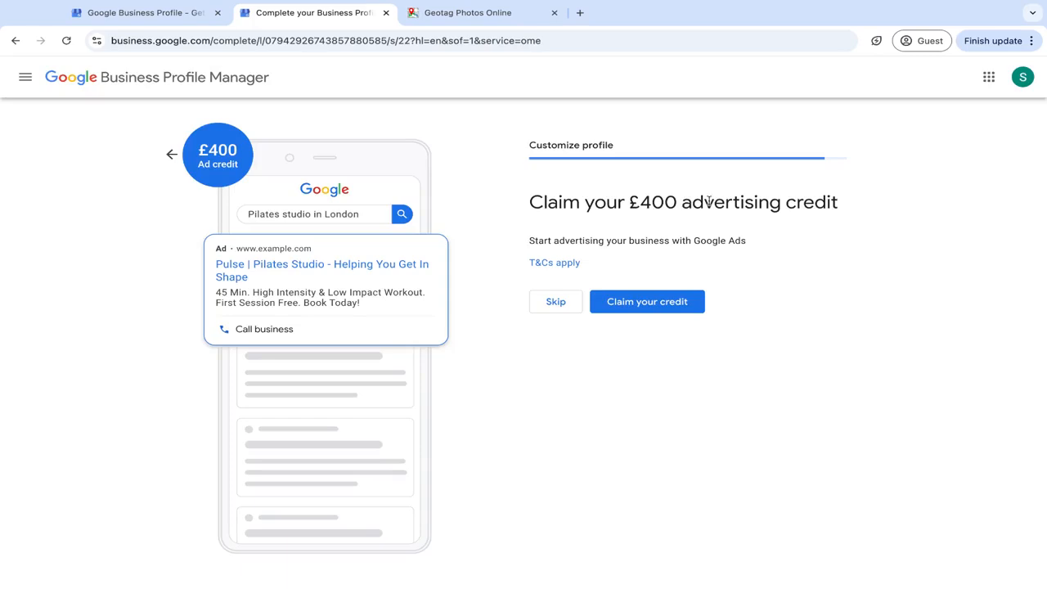
pyautogui.moveTo(595, 306)
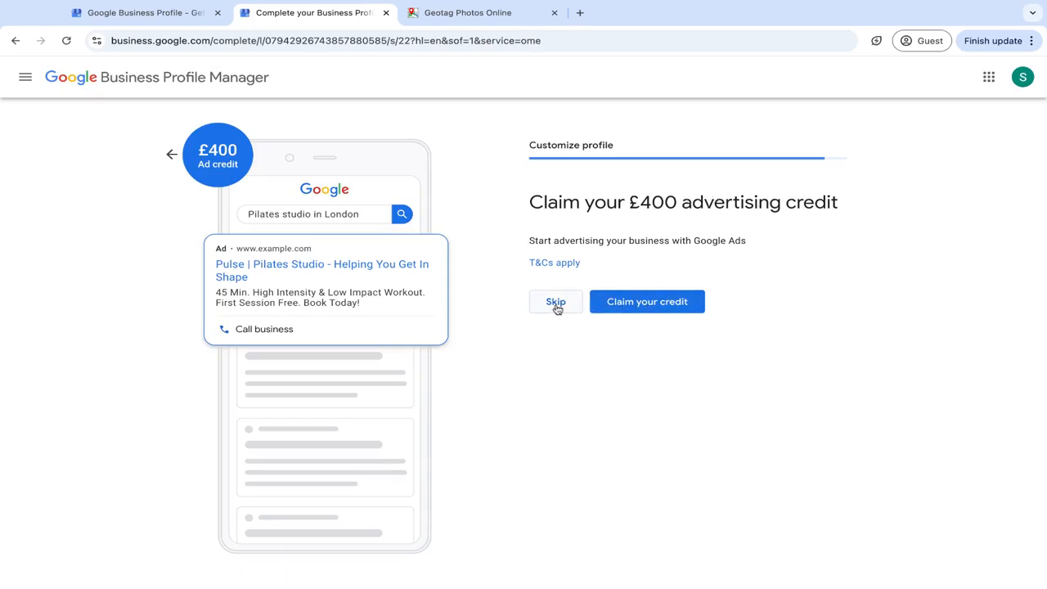
pyautogui.click(556, 301)
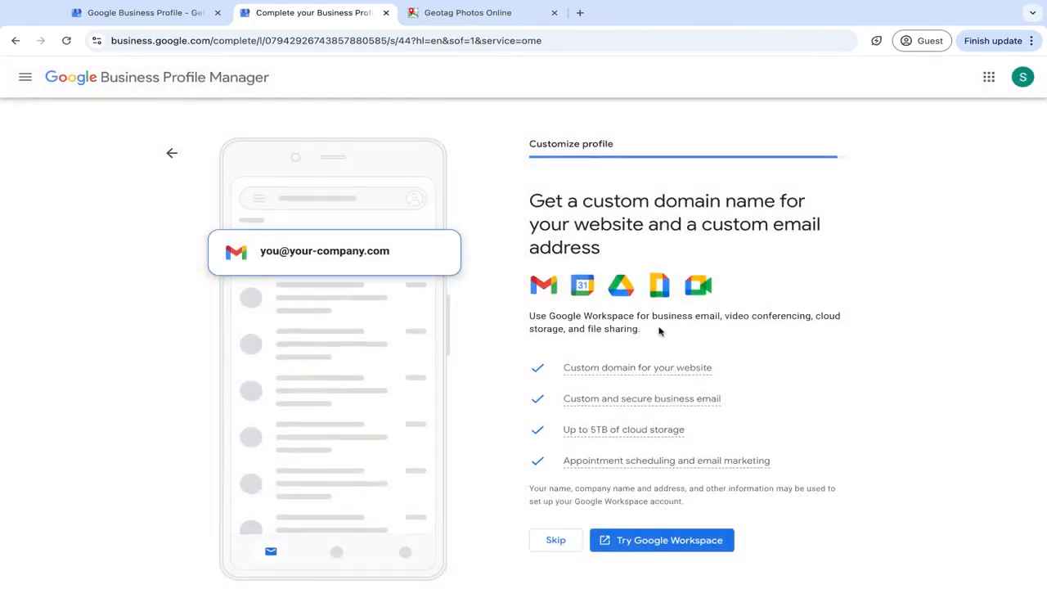
pyautogui.scroll(-3)
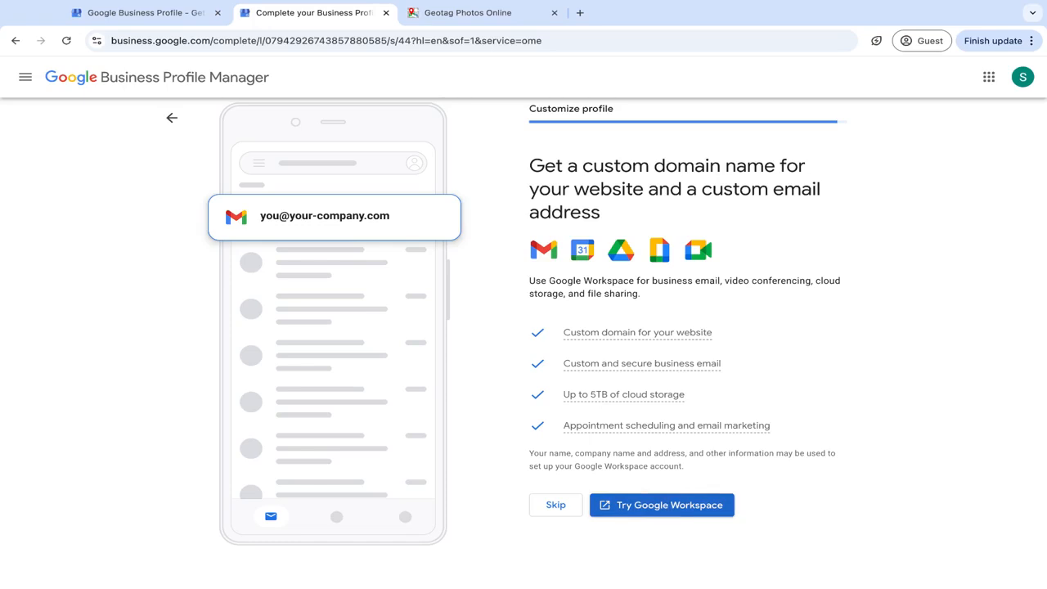
pyautogui.click(557, 504)
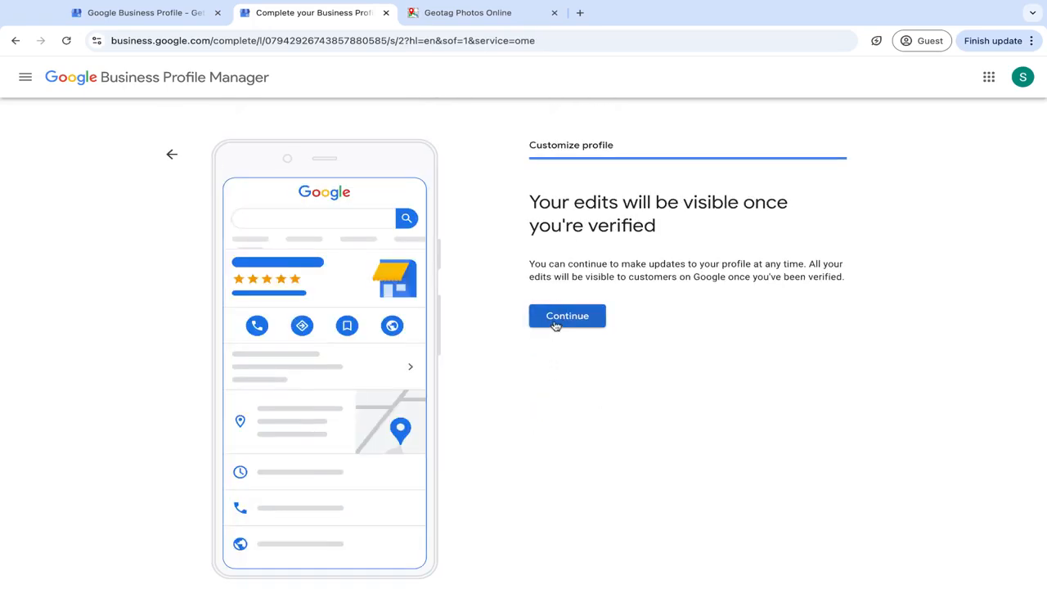
pyautogui.click(566, 316)
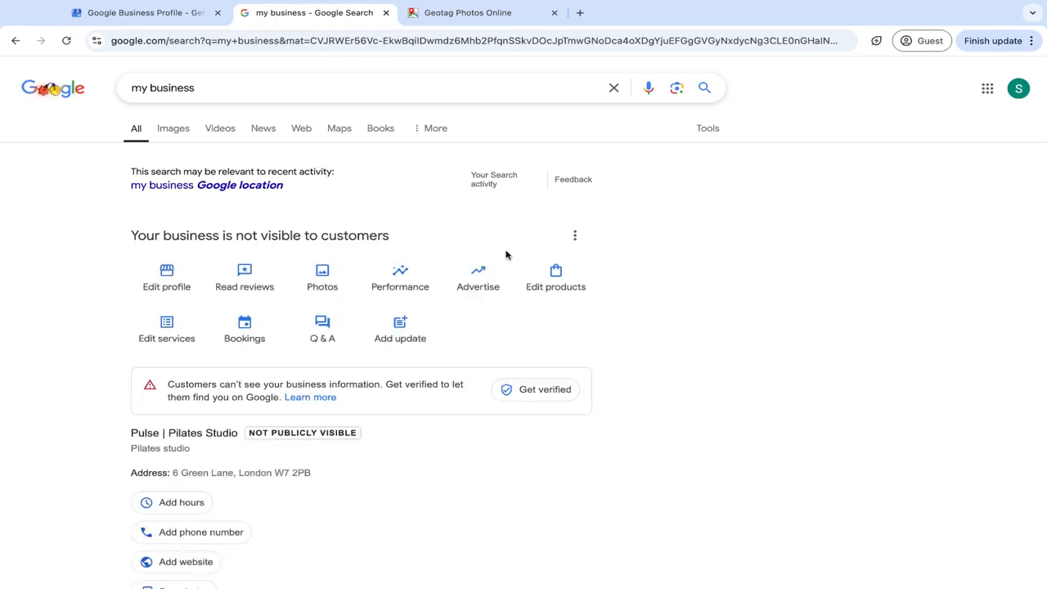
pyautogui.moveTo(424, 196)
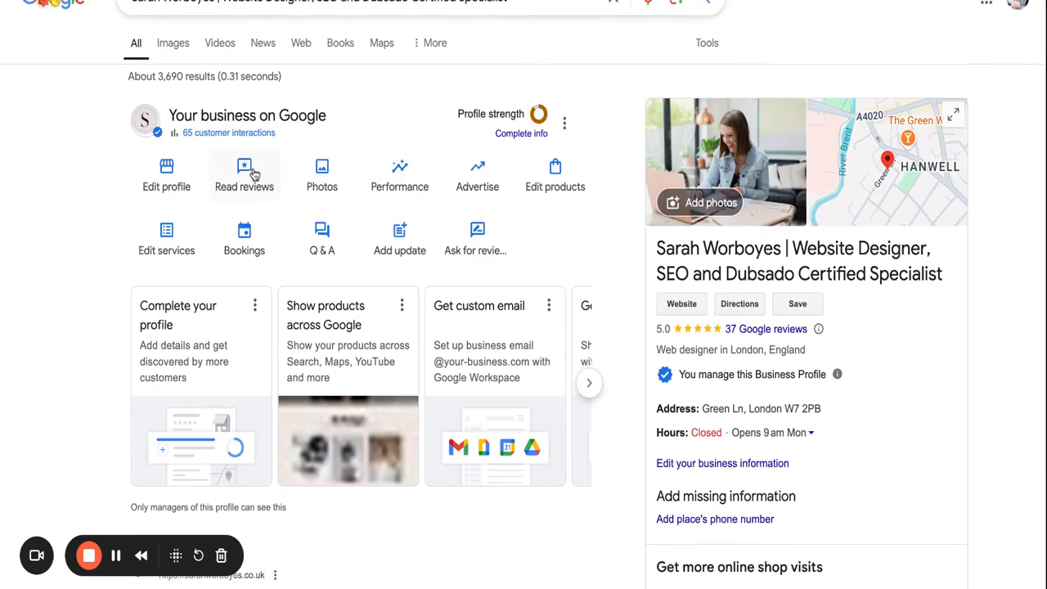
pyautogui.moveTo(478, 238)
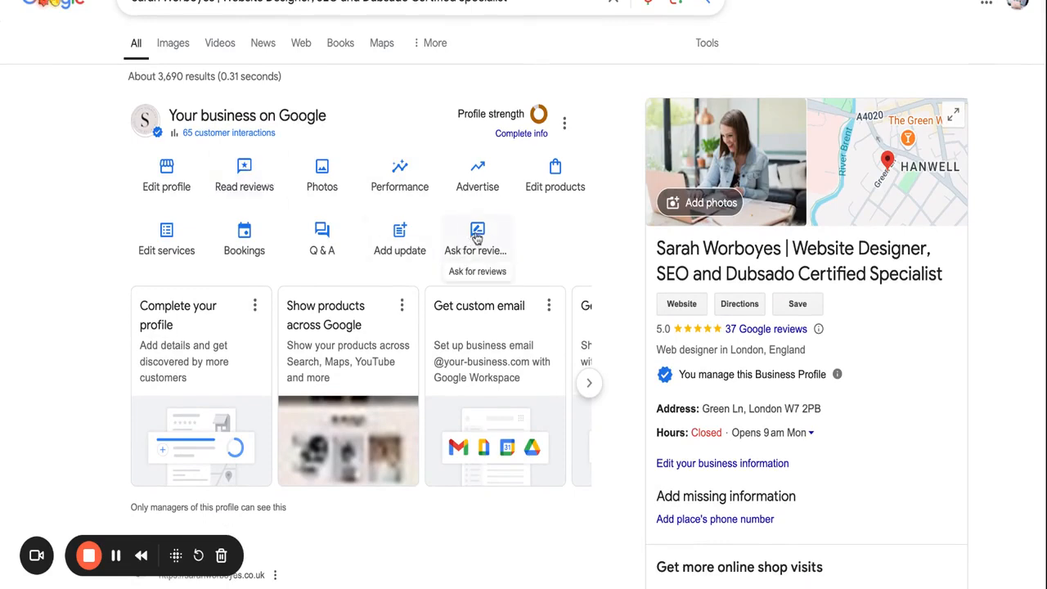
# Copy the review link from Ask for reviews and close the panel.
pyautogui.click(477, 237)
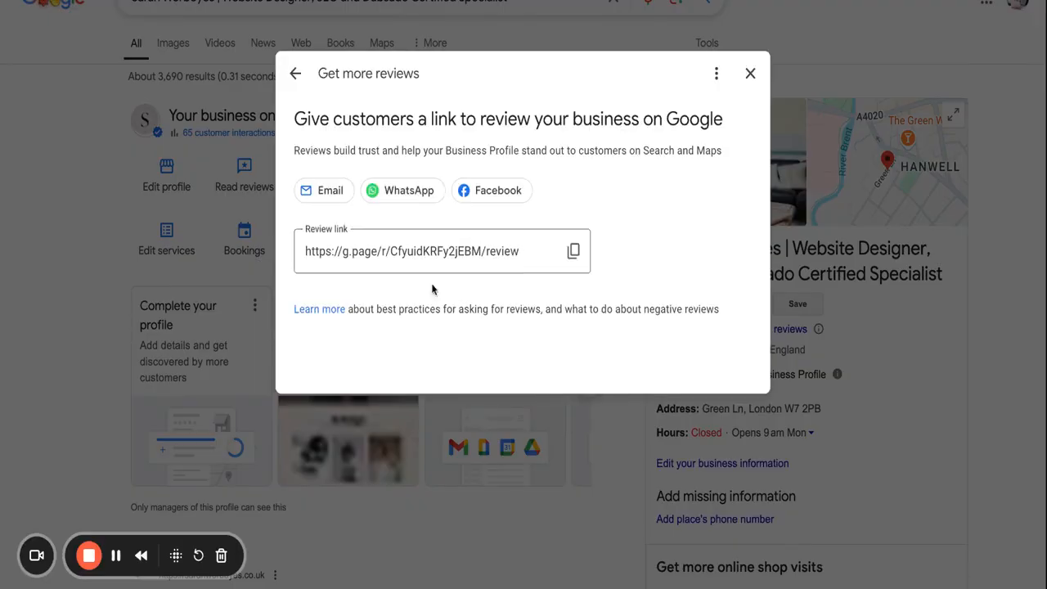
pyautogui.click(573, 252)
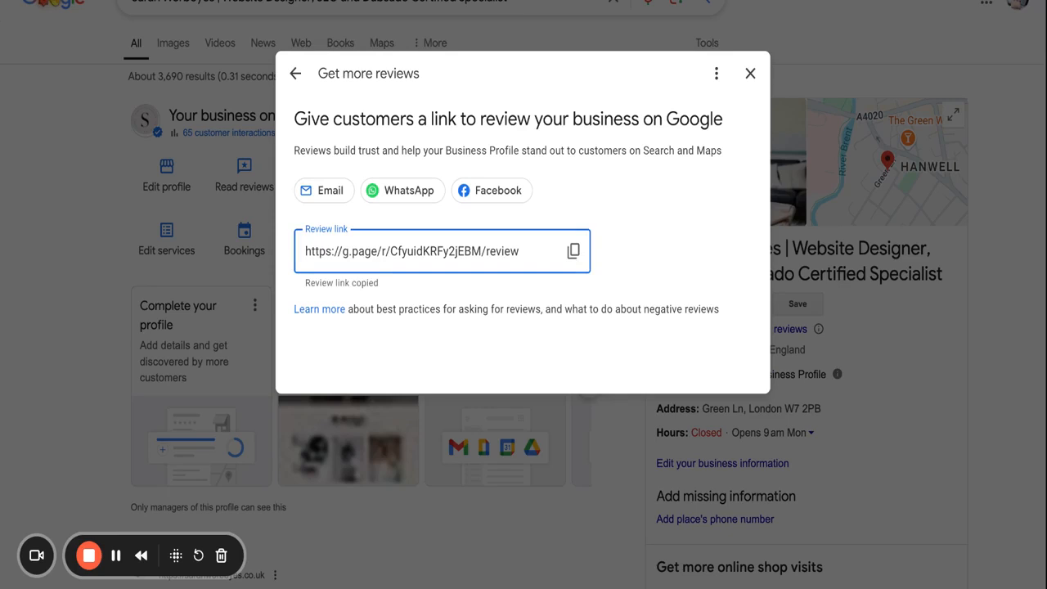
pyautogui.moveTo(776, 88)
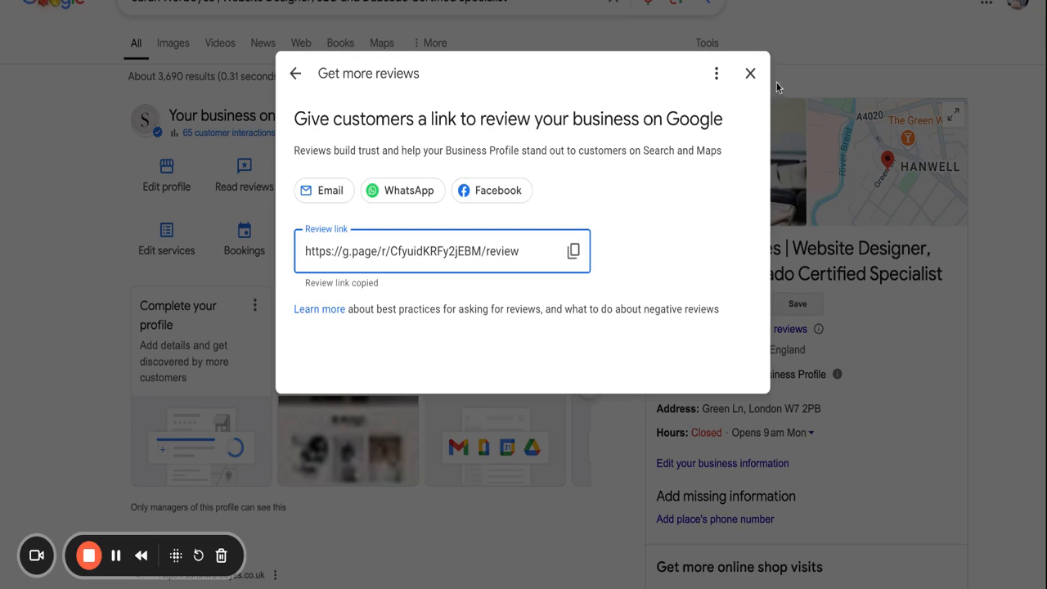
pyautogui.click(750, 74)
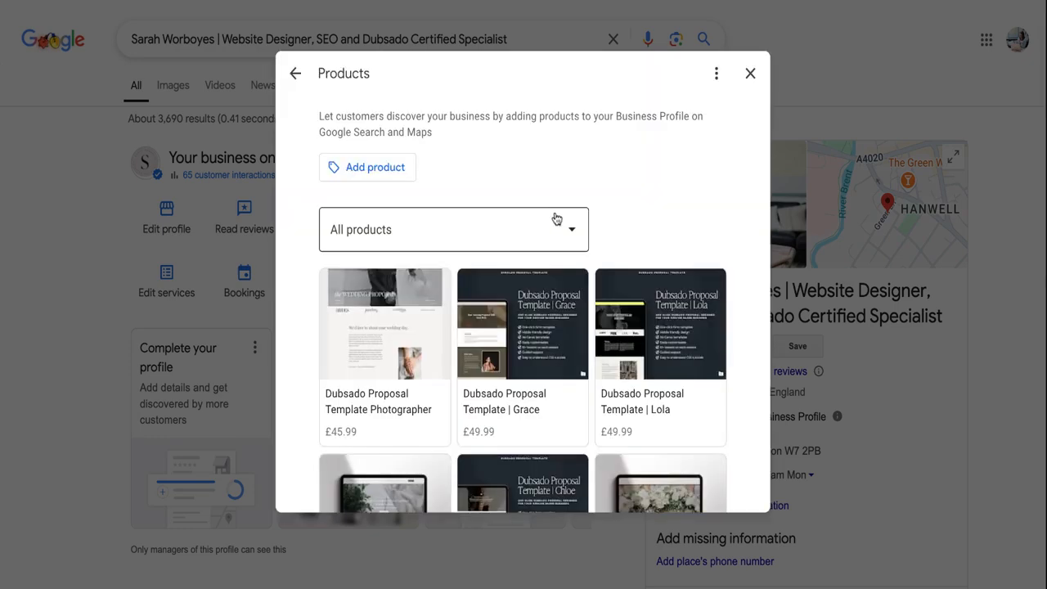
pyautogui.moveTo(373, 174)
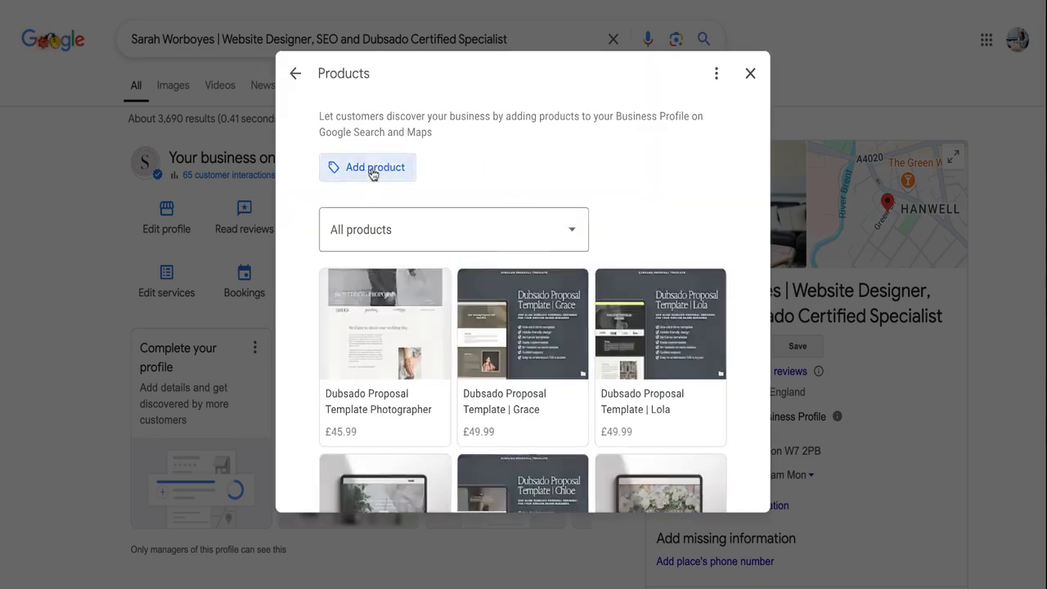
# Start a new product, scroll its empty fields, then close the form unpublished.
pyautogui.click(366, 167)
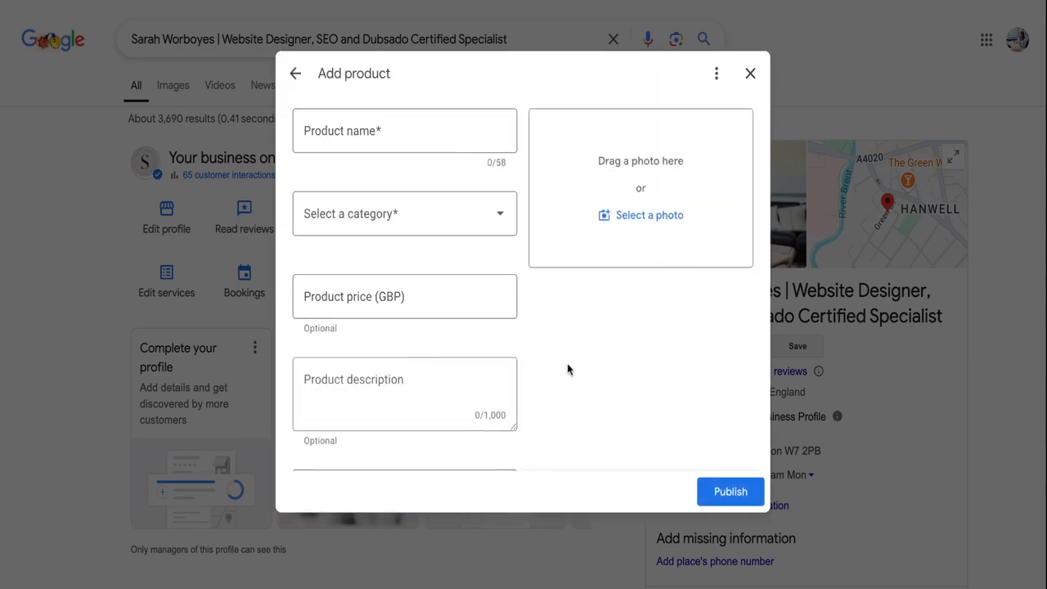
pyautogui.scroll(-3)
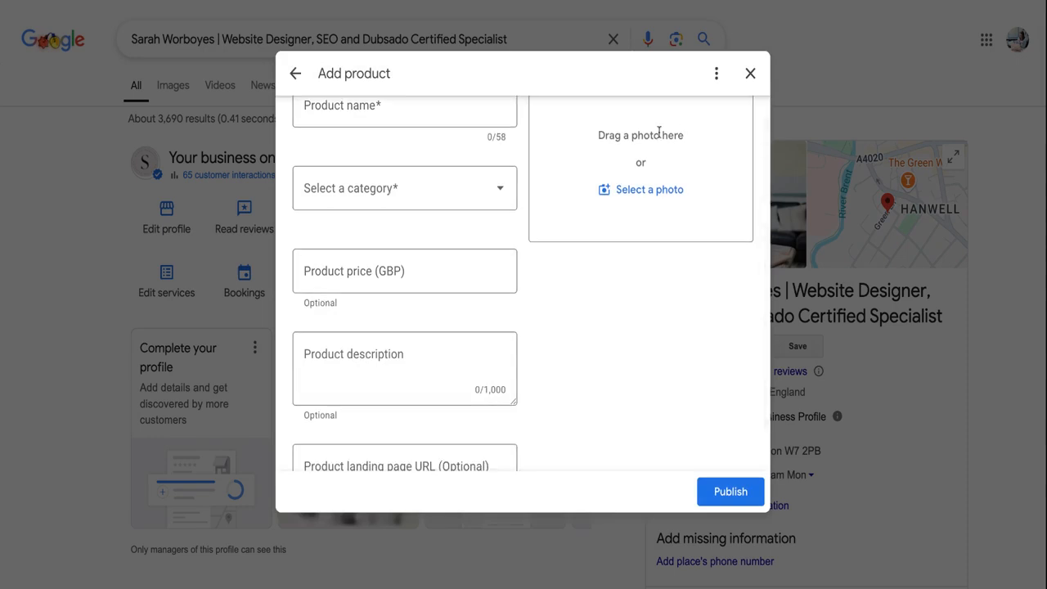
pyautogui.moveTo(448, 243)
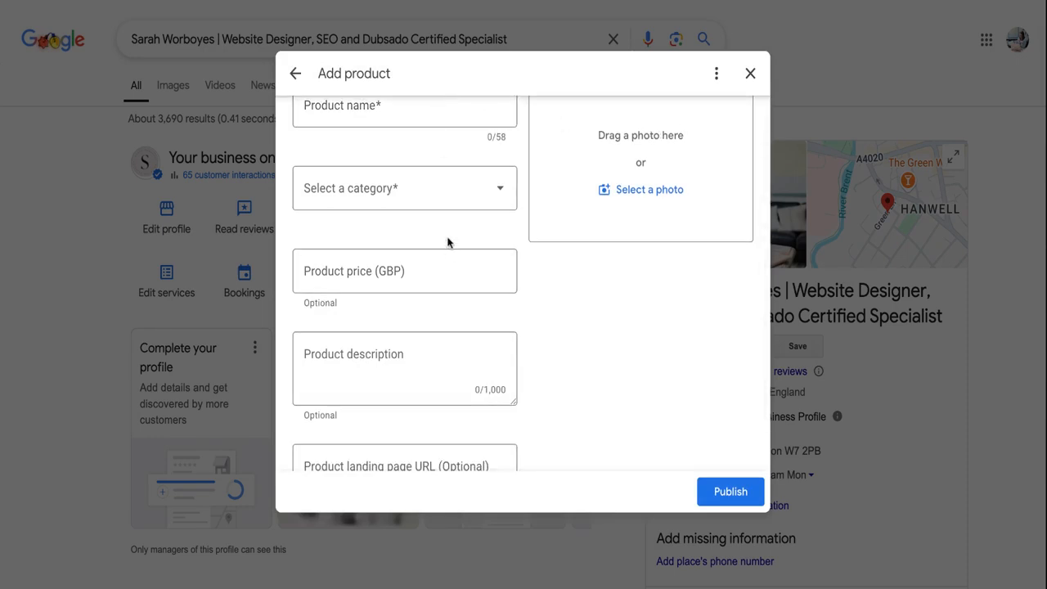
pyautogui.scroll(-3)
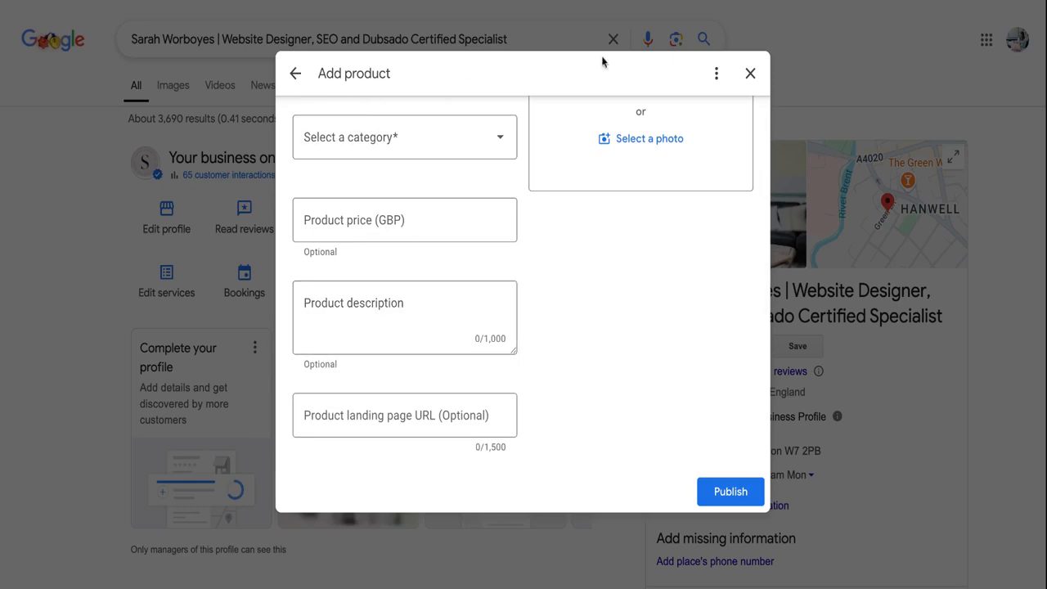
pyautogui.click(750, 72)
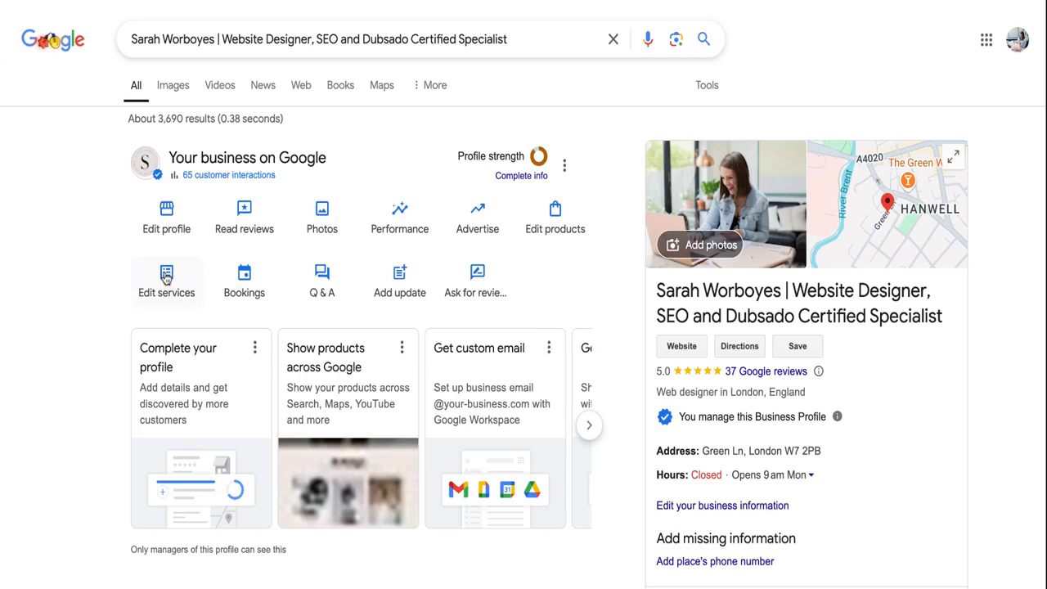
pyautogui.click(167, 275)
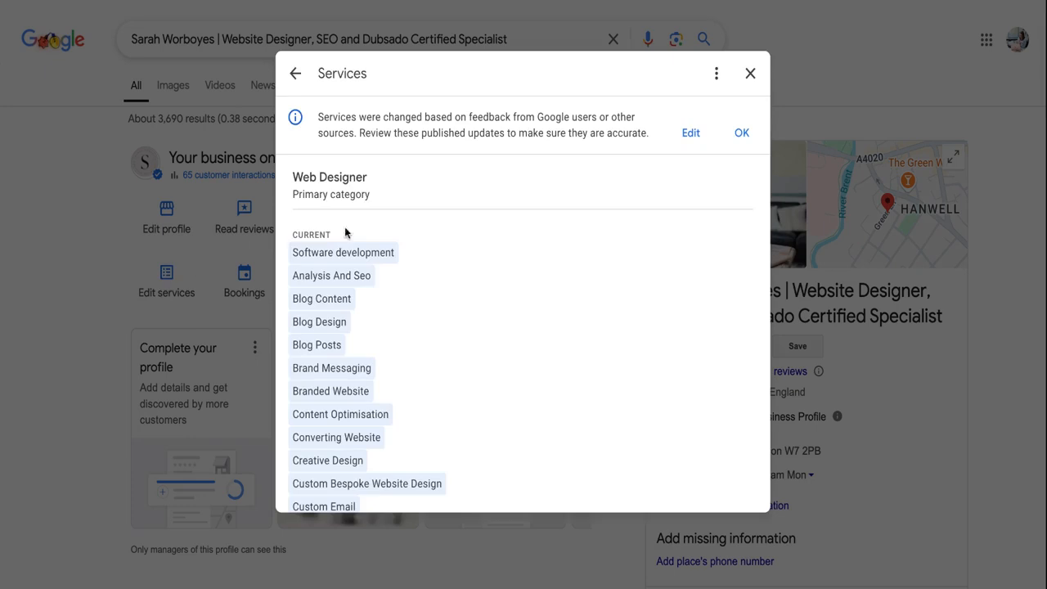
pyautogui.scroll(-3)
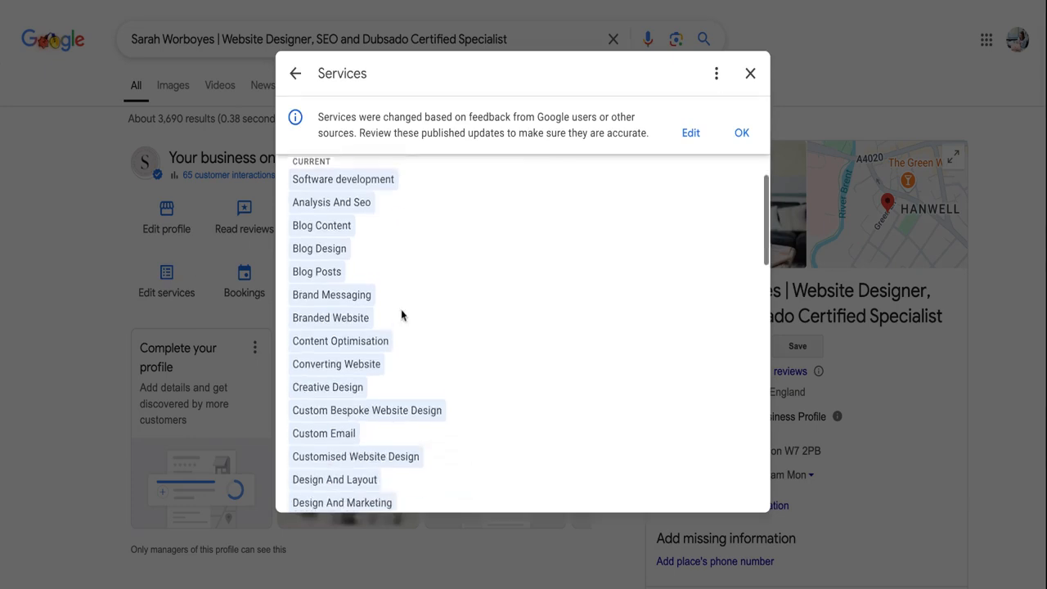
pyautogui.click(691, 133)
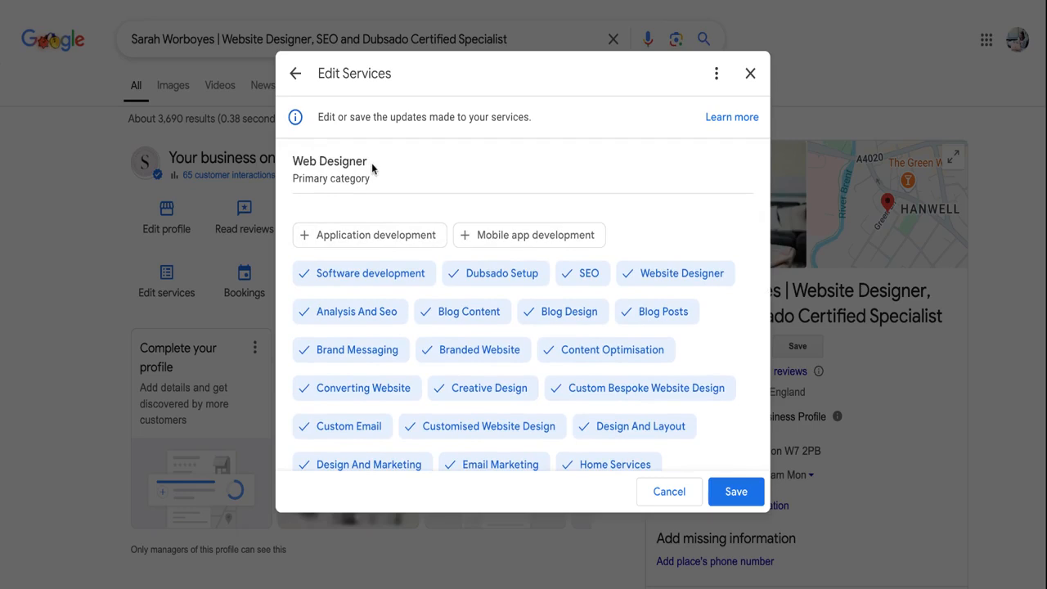
pyautogui.moveTo(843, 221)
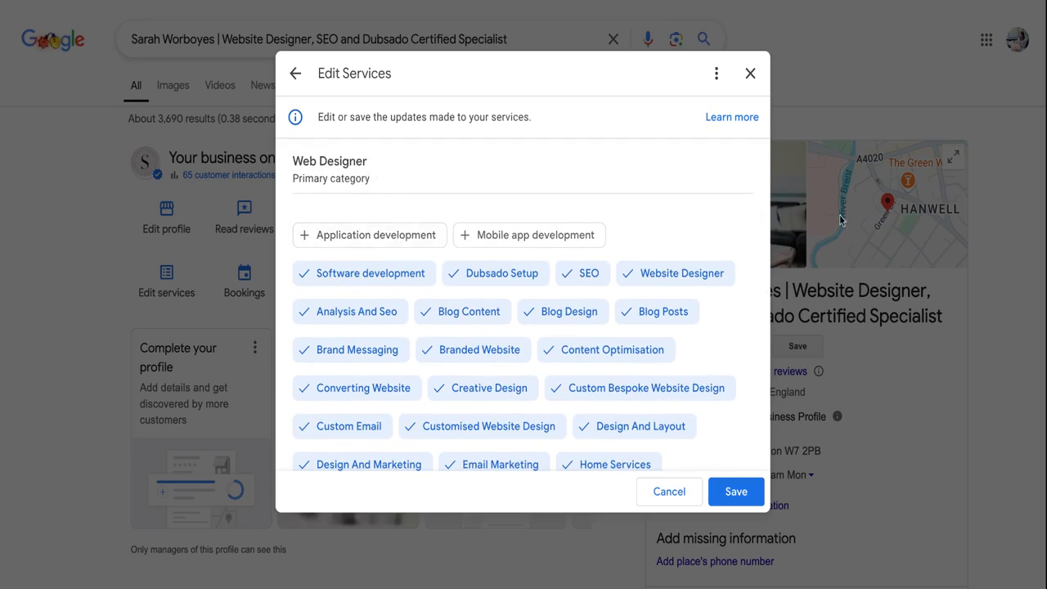
pyautogui.moveTo(859, 301)
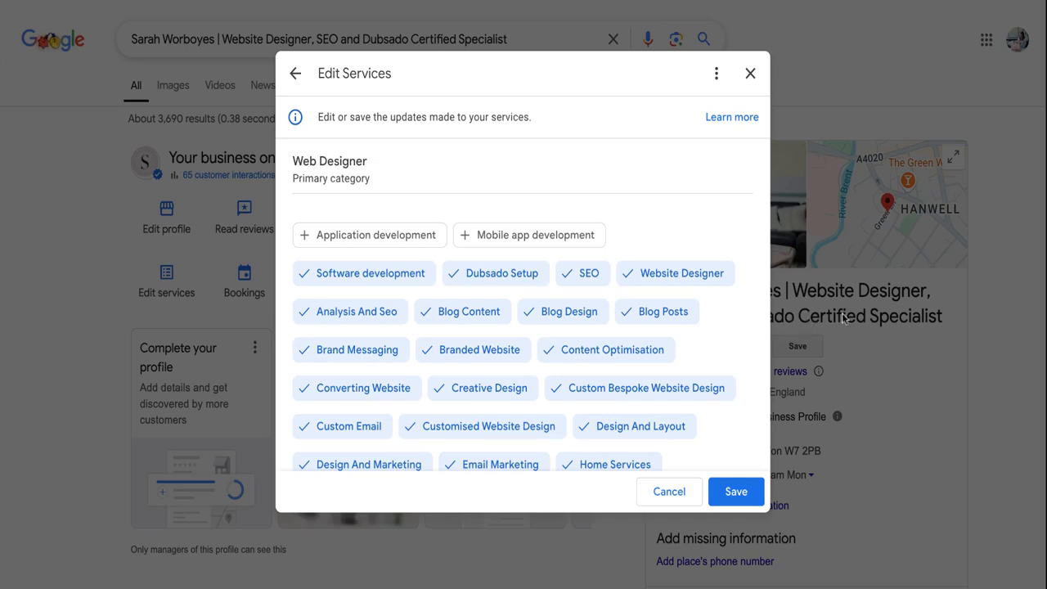
pyautogui.scroll(-3)
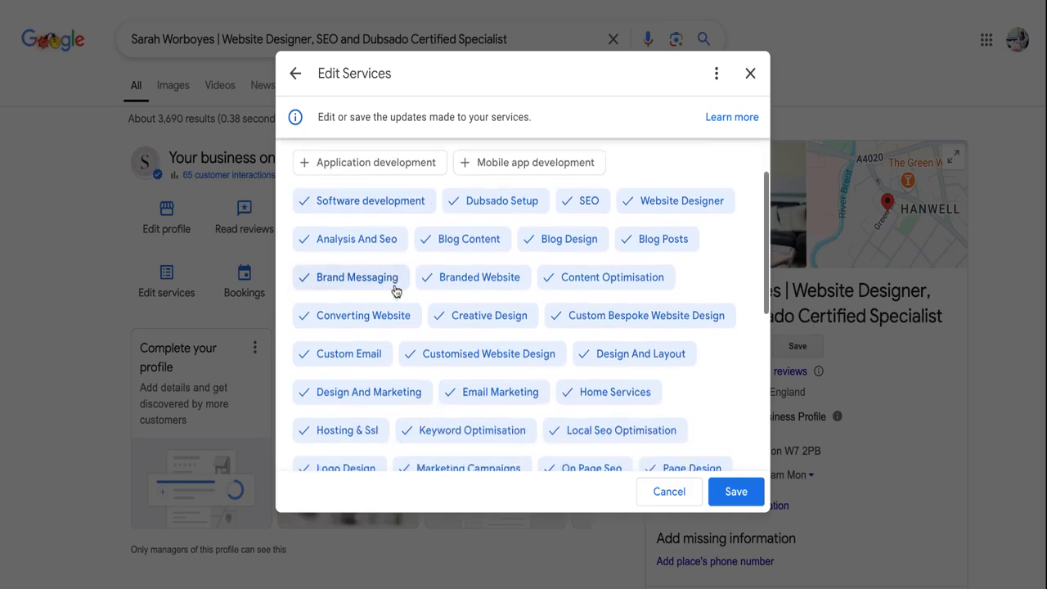
pyautogui.scroll(-3)
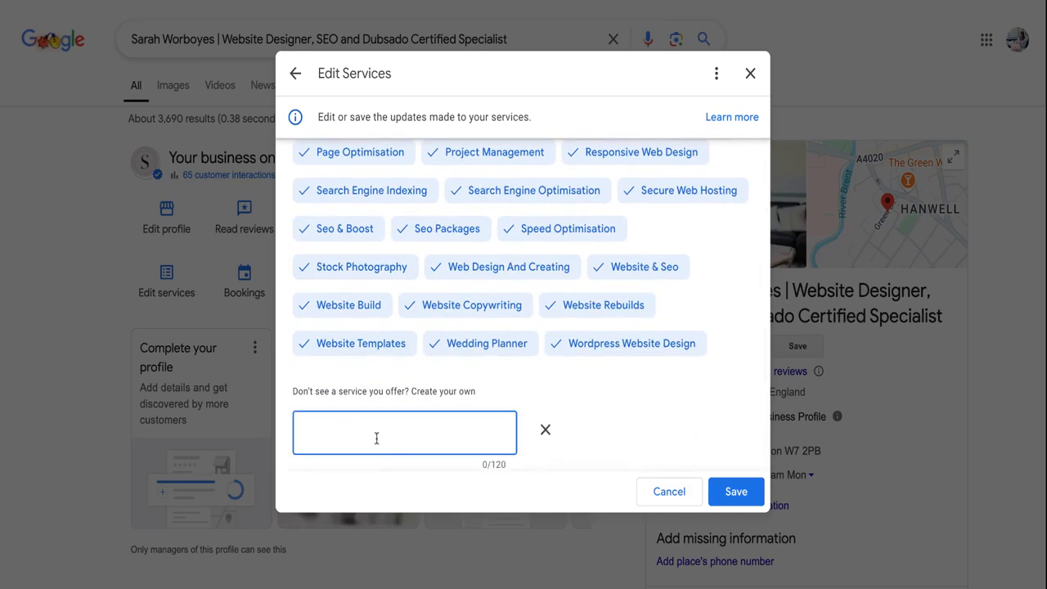
pyautogui.moveTo(461, 425)
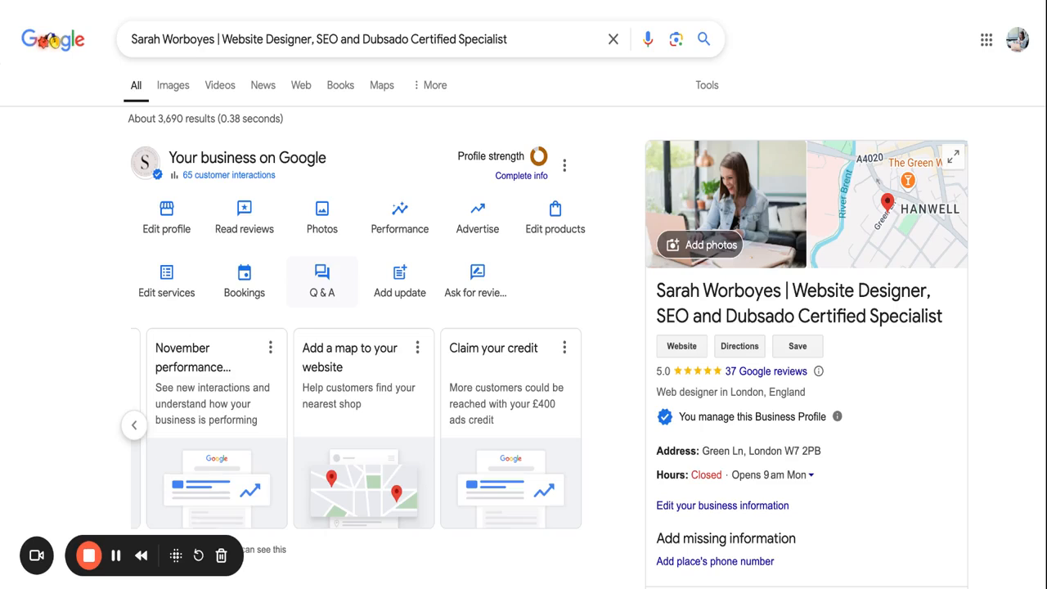
pyautogui.moveTo(331, 295)
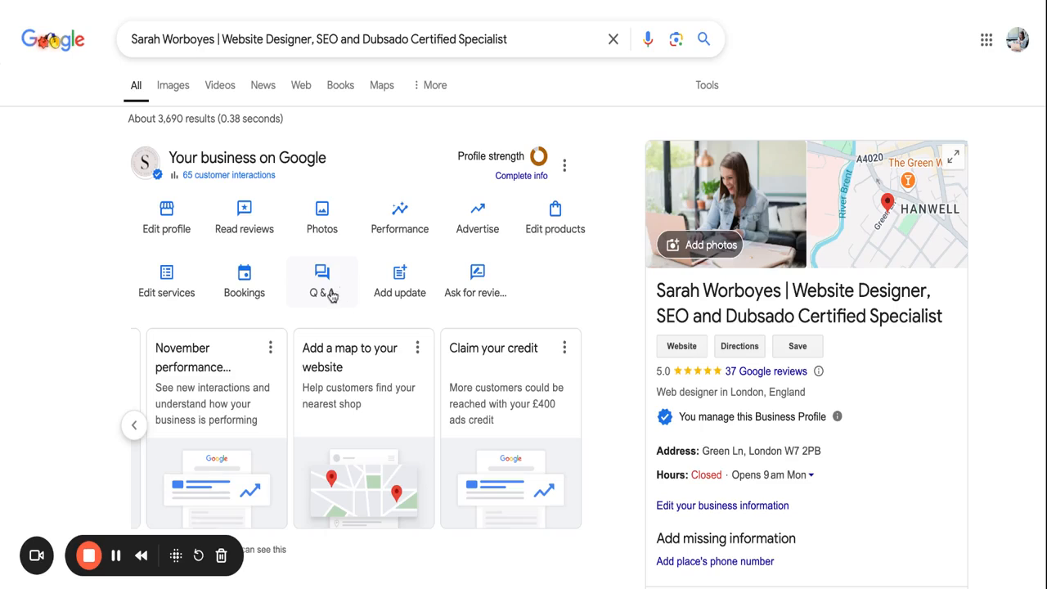
# Show the Q&A list with the owner-answered Dubsado questions.
pyautogui.click(321, 278)
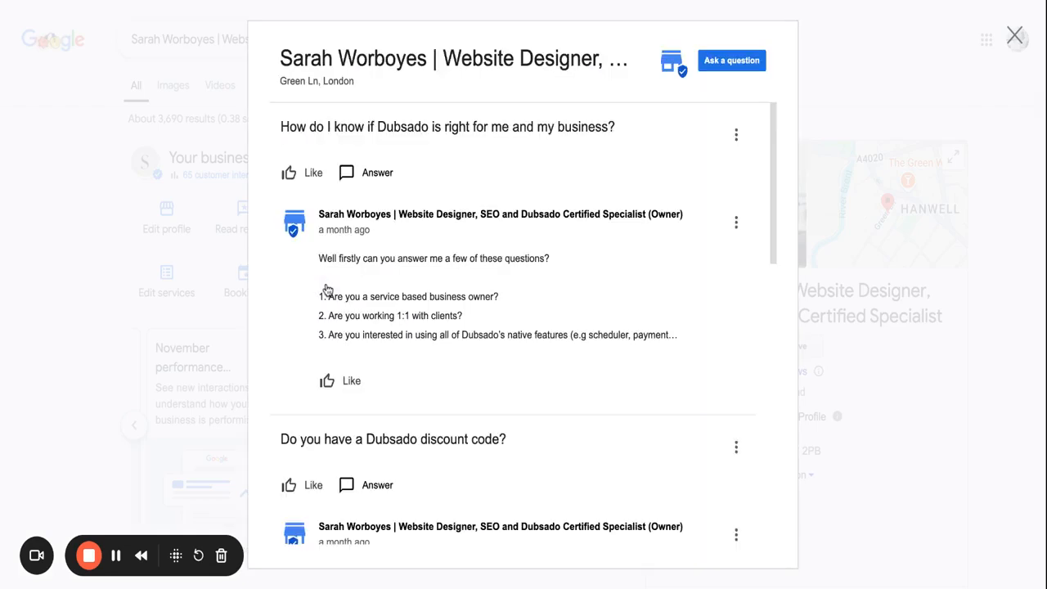
pyautogui.moveTo(327, 292)
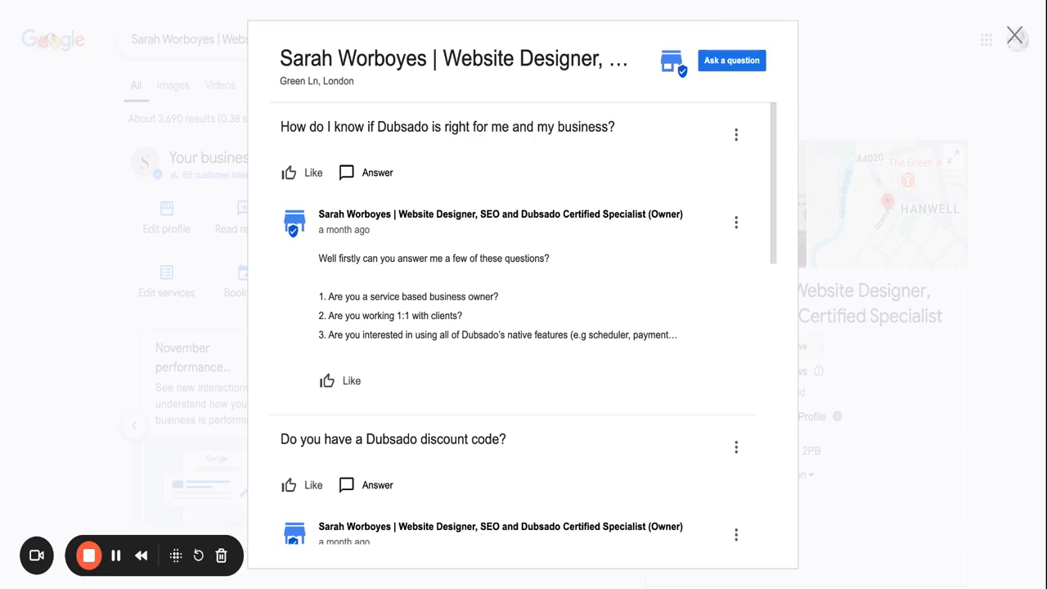
# In the 'website designer' results, reach the People also ask cost question.
pyautogui.click(1014, 36)
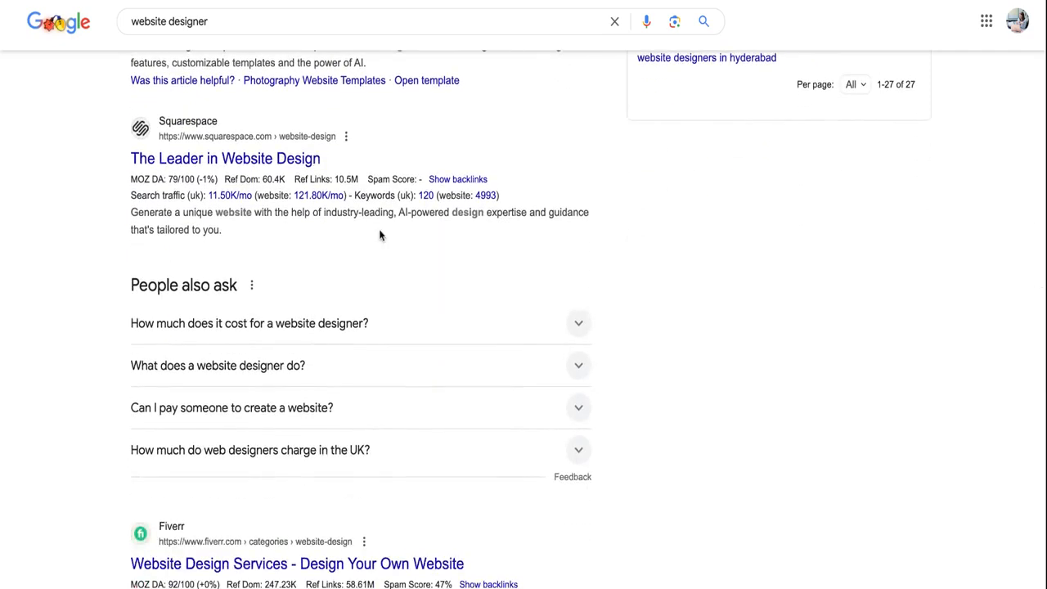
pyautogui.scroll(-3)
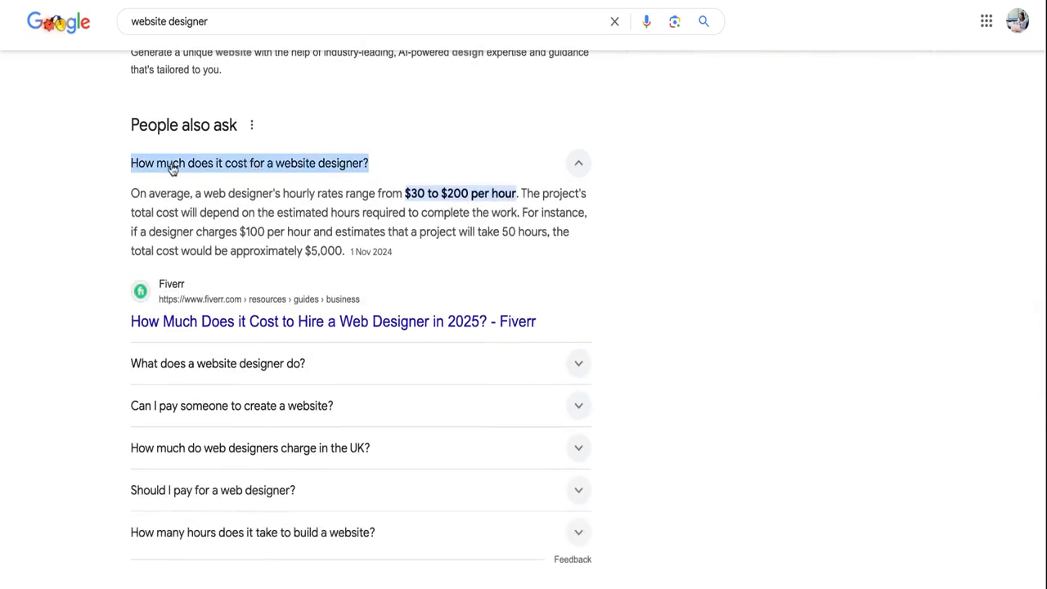
pyautogui.moveTo(309, 167)
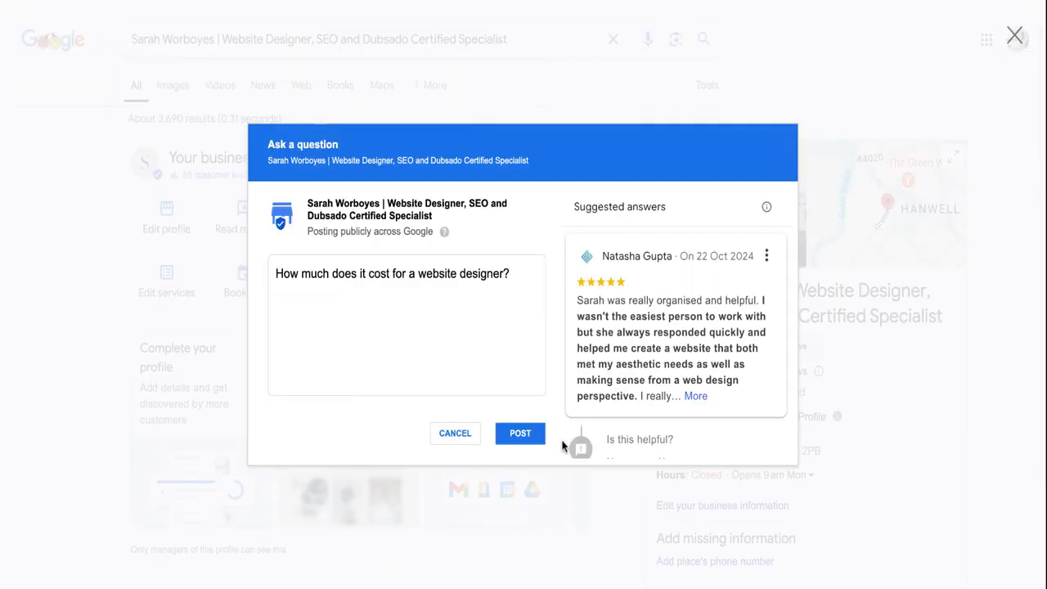
# Publish 'How much does it cost for a website designer?', begin answering, return to overview.
pyautogui.click(521, 432)
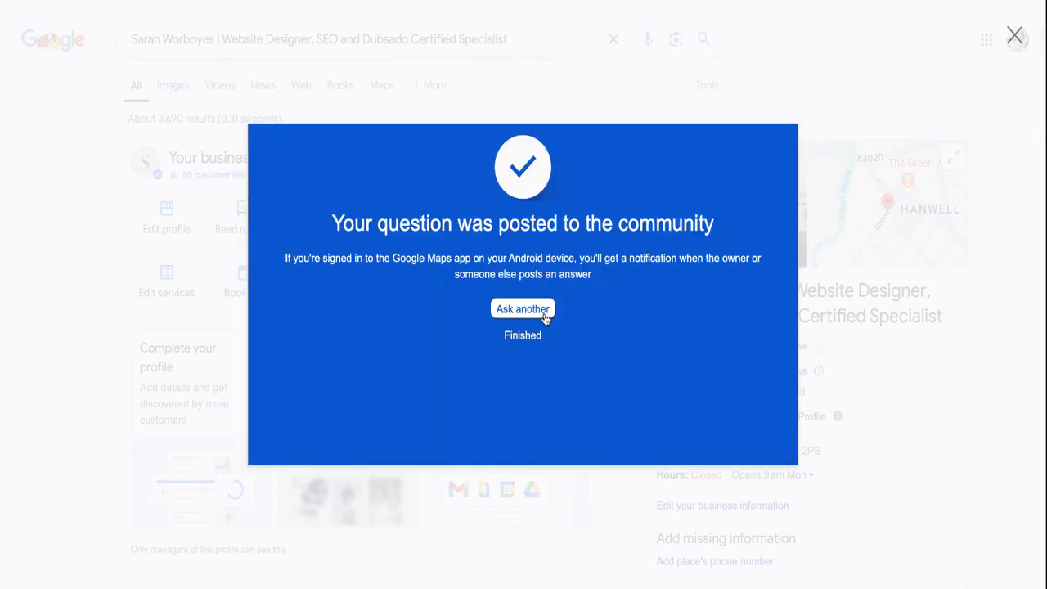
pyautogui.click(522, 335)
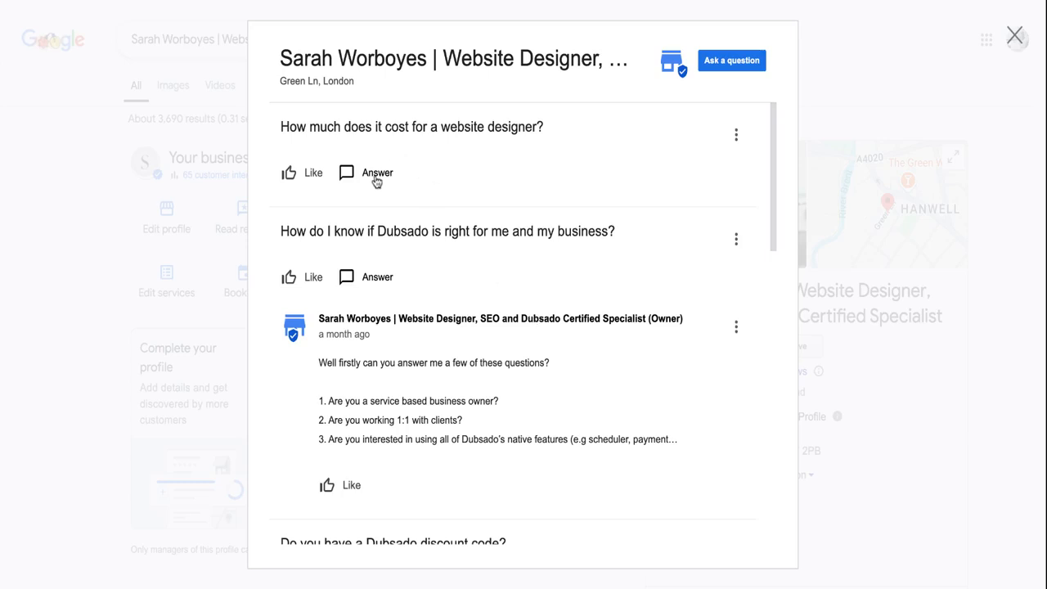
pyautogui.click(1014, 36)
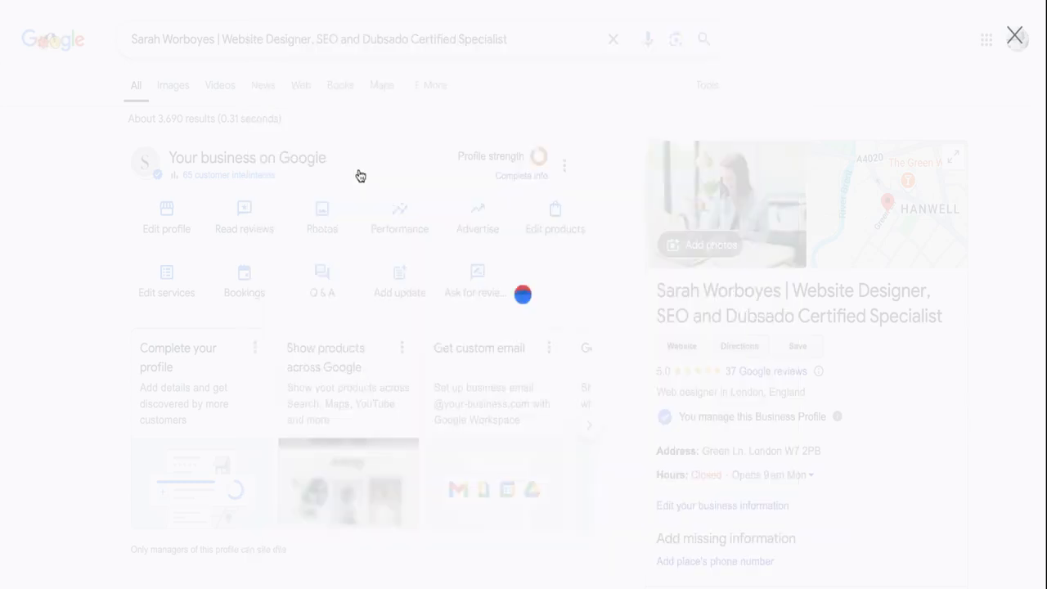
pyautogui.click(321, 282)
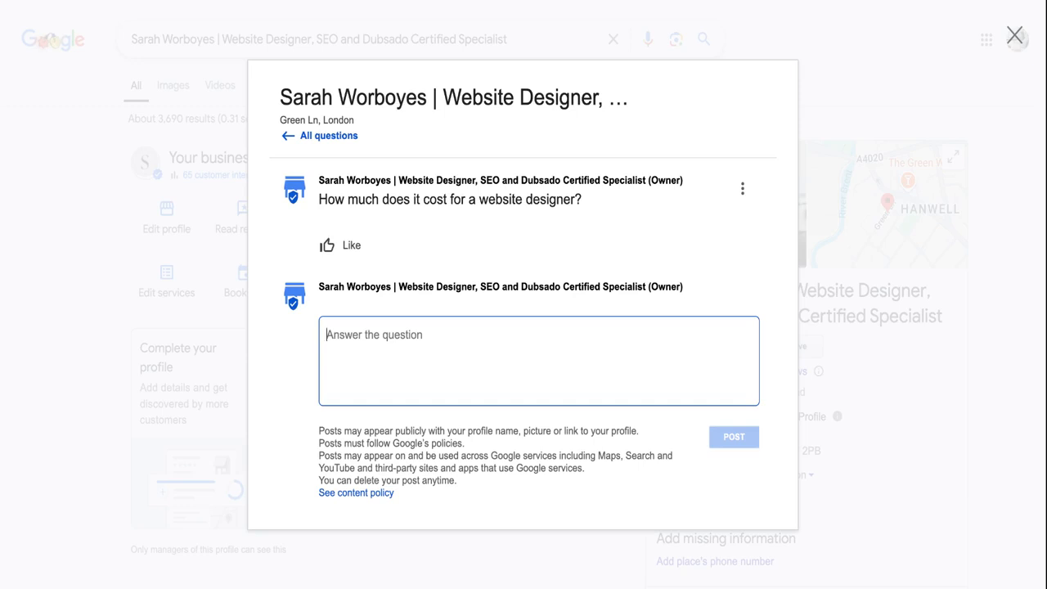
pyautogui.moveTo(471, 311)
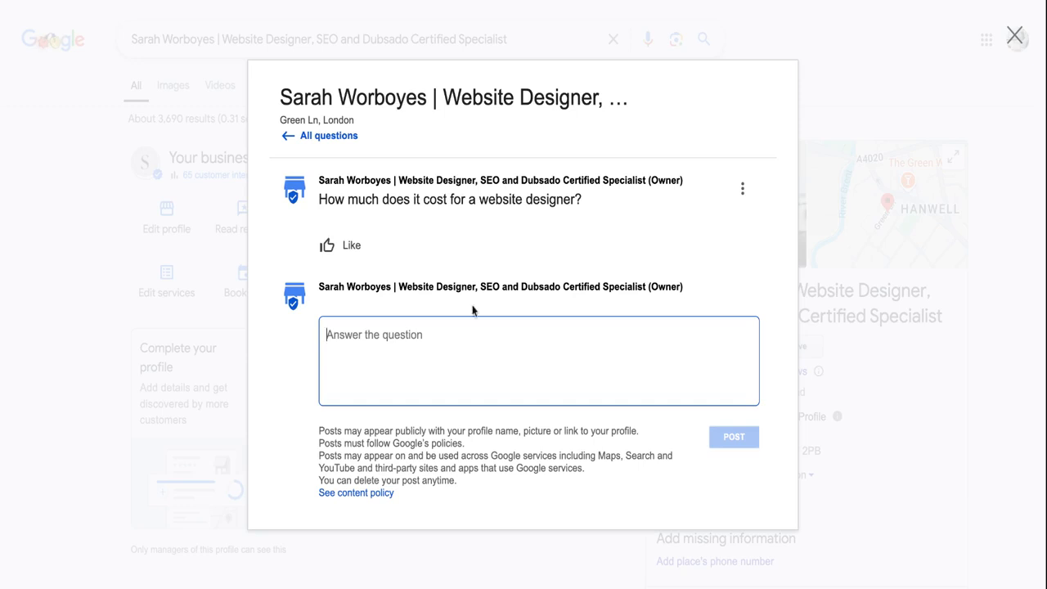
pyautogui.click(1015, 36)
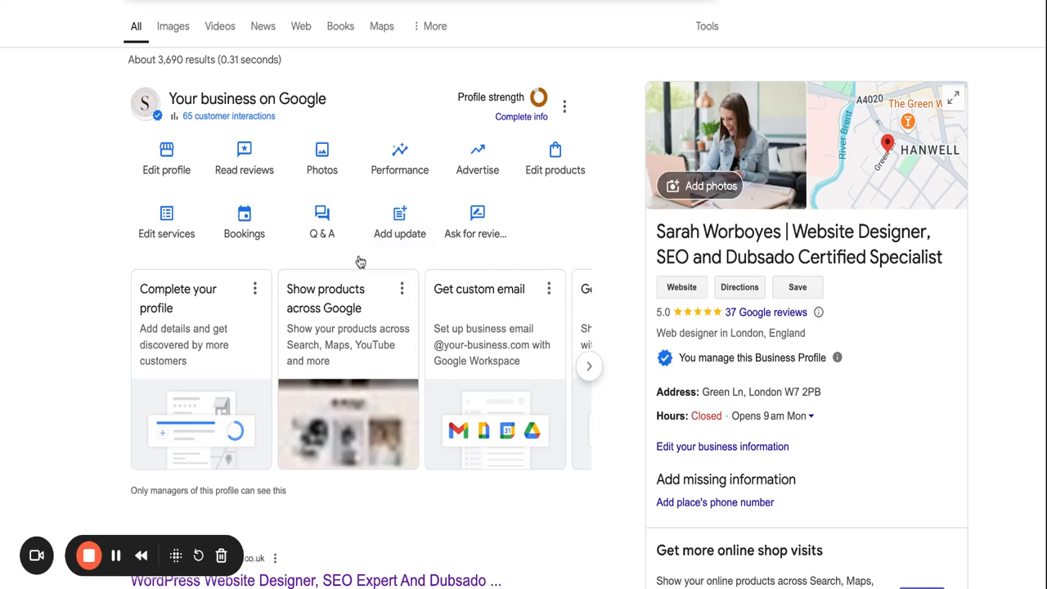
pyautogui.moveTo(399, 221)
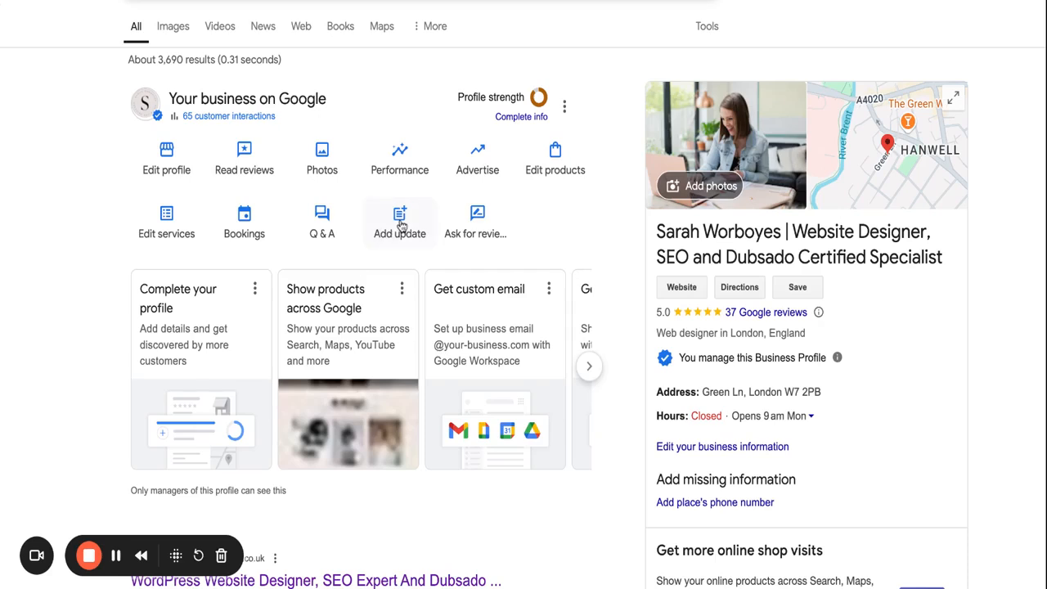
pyautogui.moveTo(400, 226)
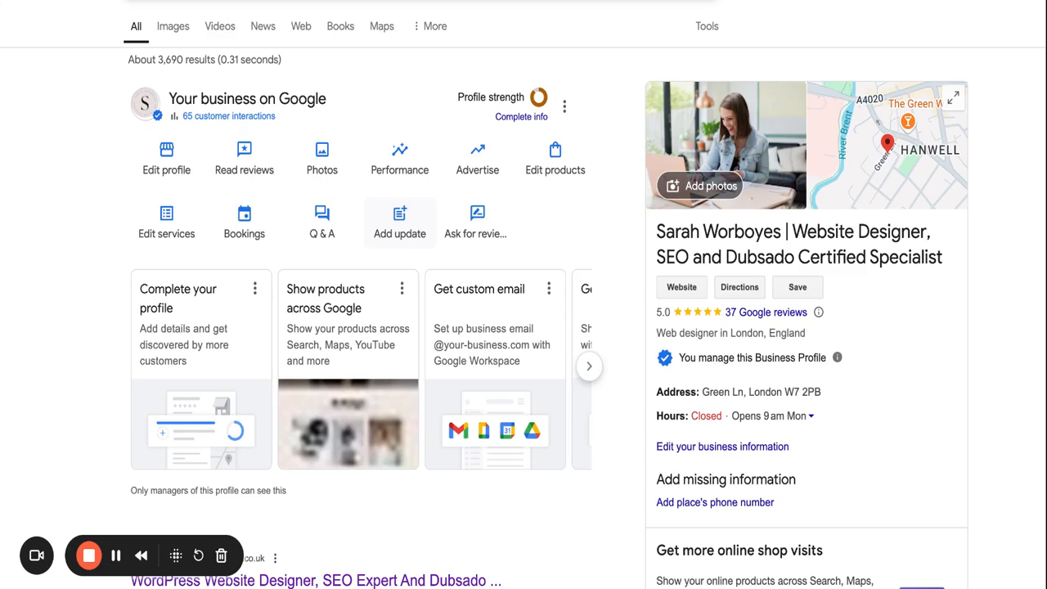
pyautogui.click(399, 221)
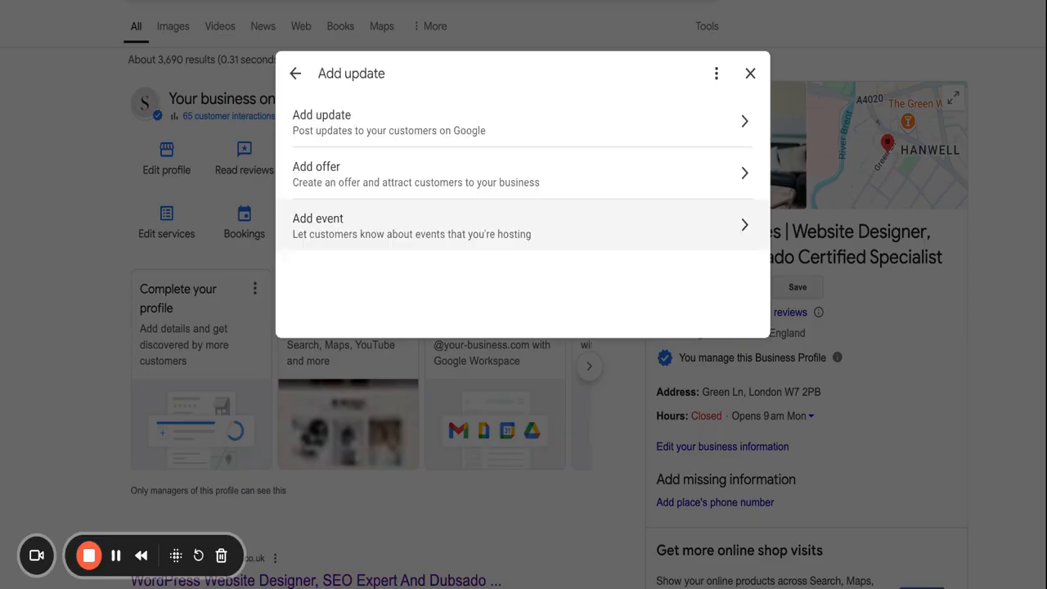
pyautogui.moveTo(740, 123)
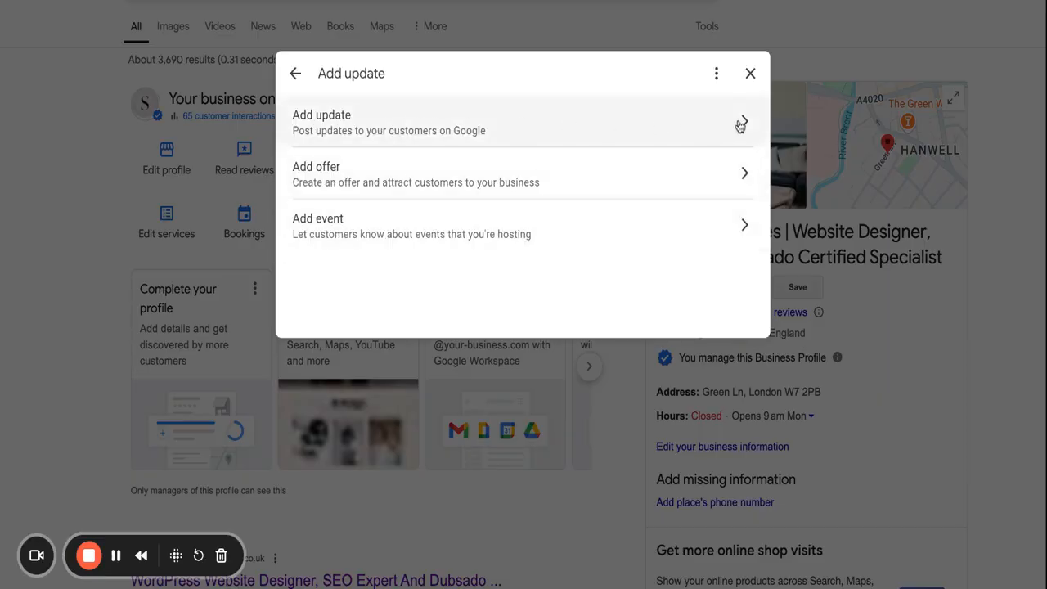
pyautogui.click(524, 121)
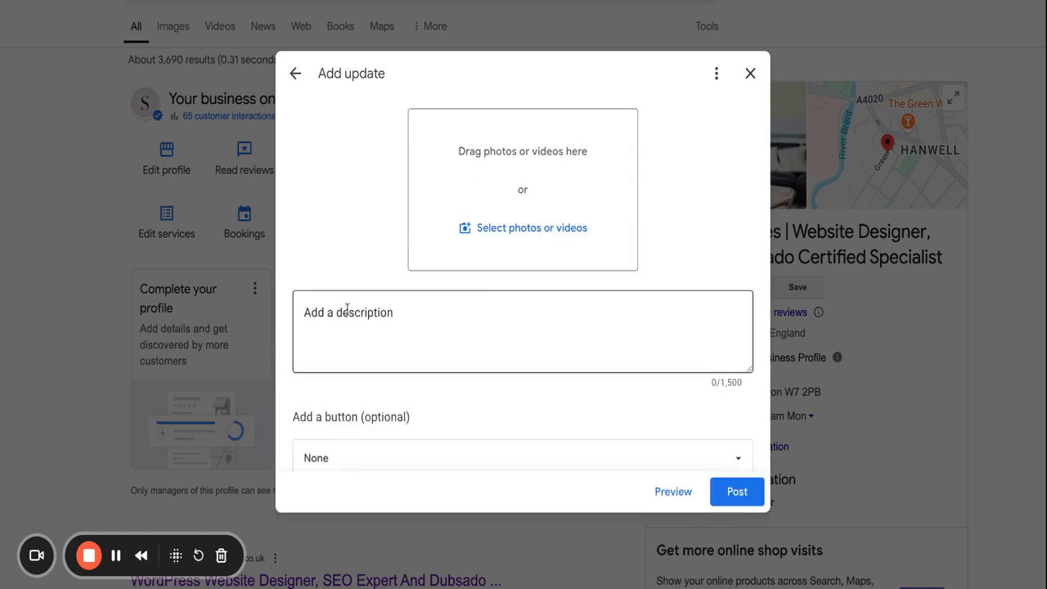
pyautogui.click(523, 331)
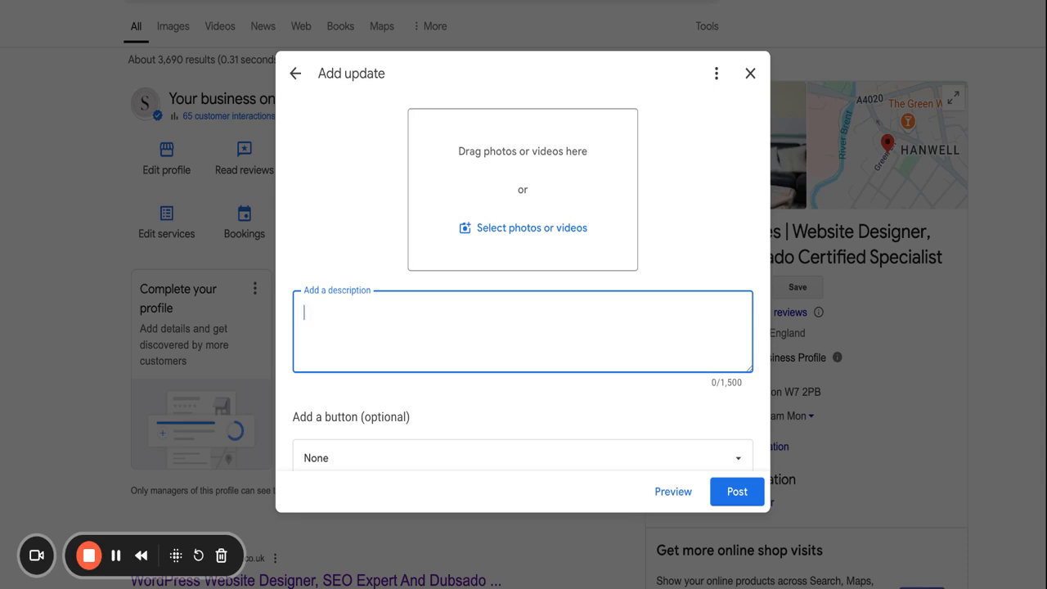
pyautogui.click(750, 72)
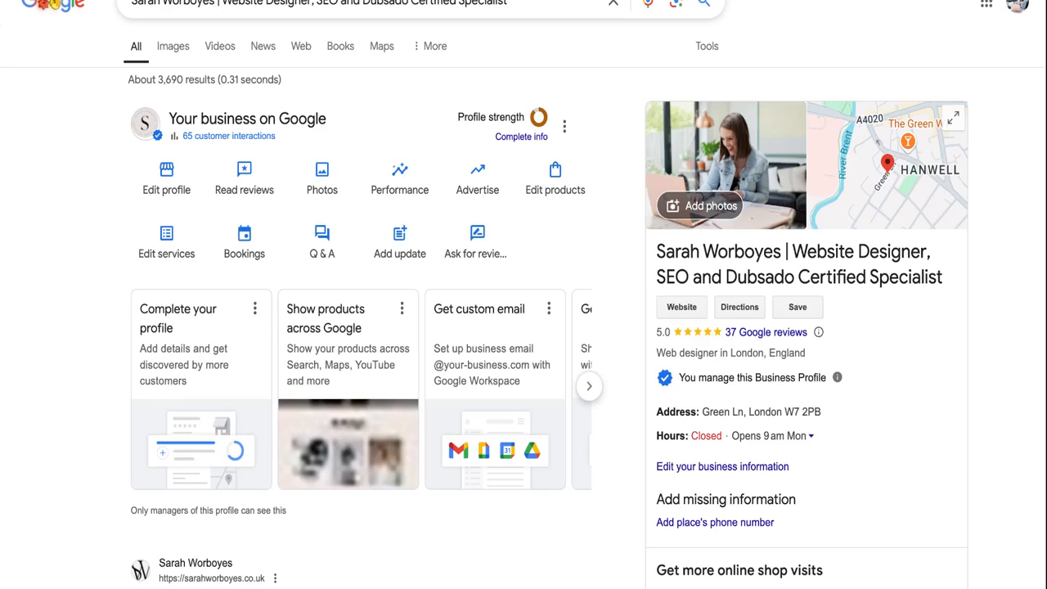